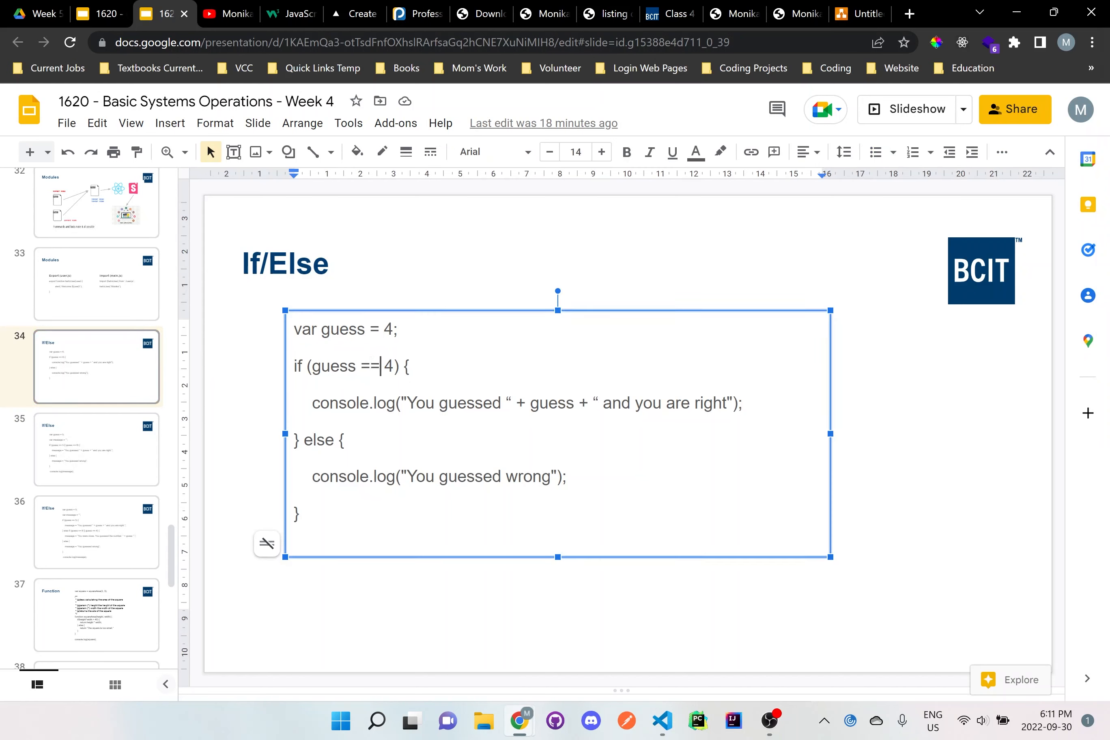
- Edit the slide's If/Else condition equals signs, leaving it as guess === 4
{"action": "key", "text": "Backspace"}
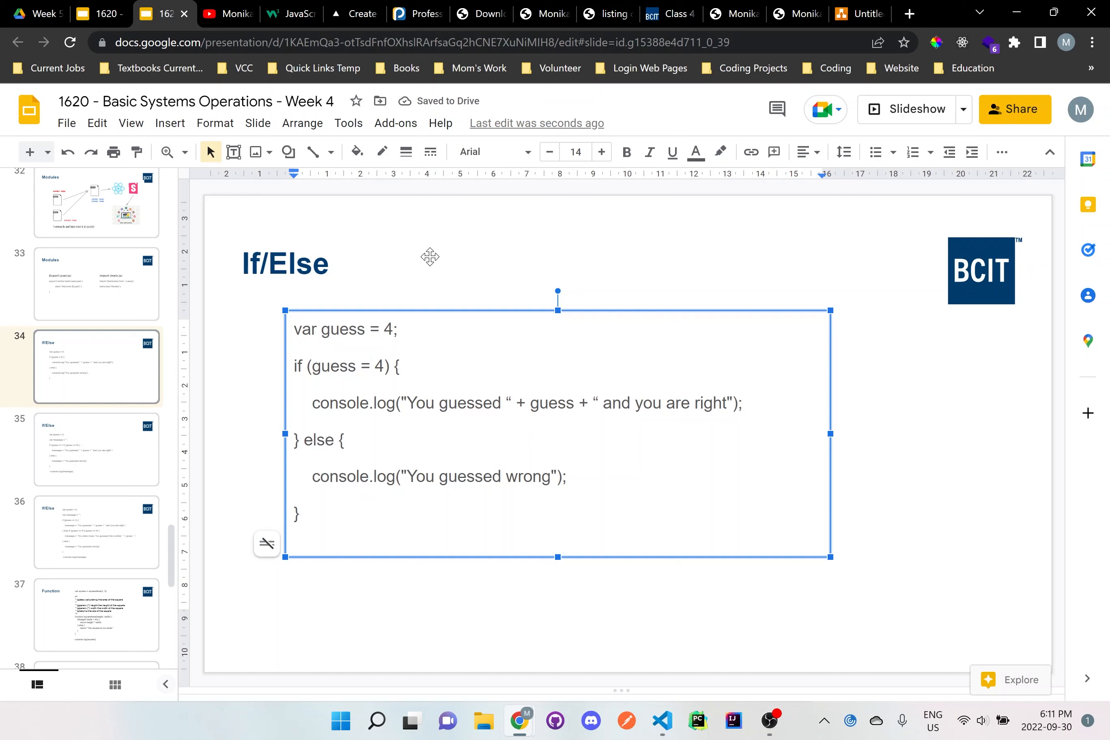
{"action": "type", "text": "="}
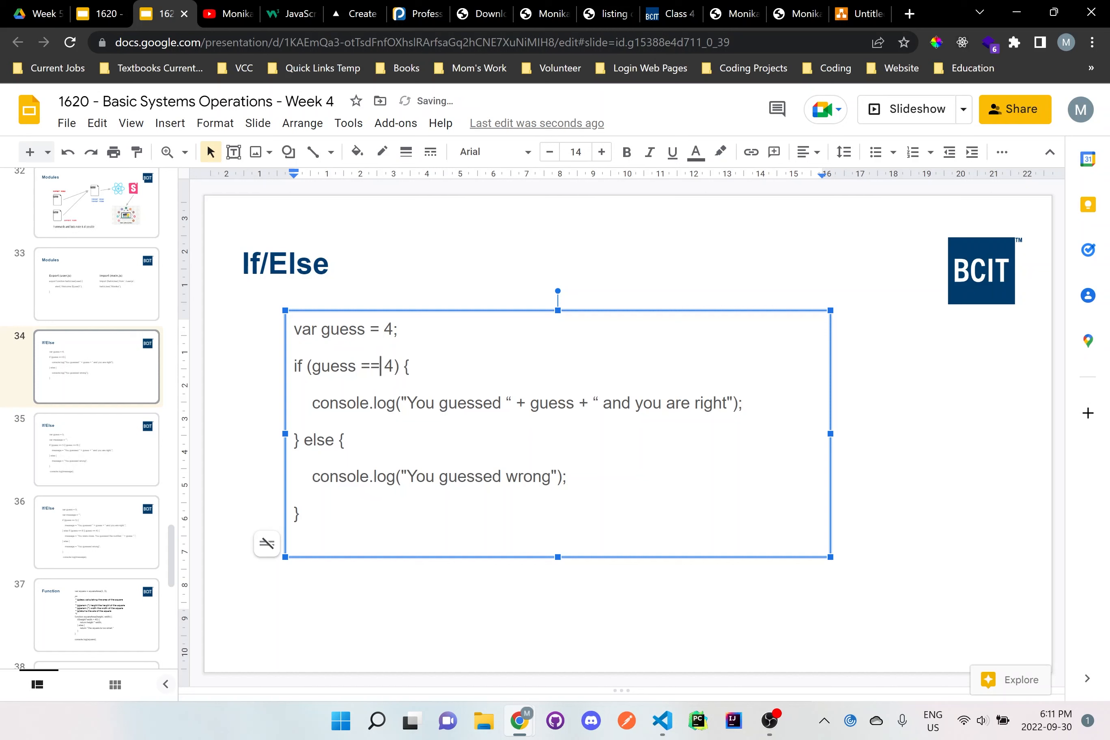
{"action": "mouse_move", "coordinate": [876, 153]}
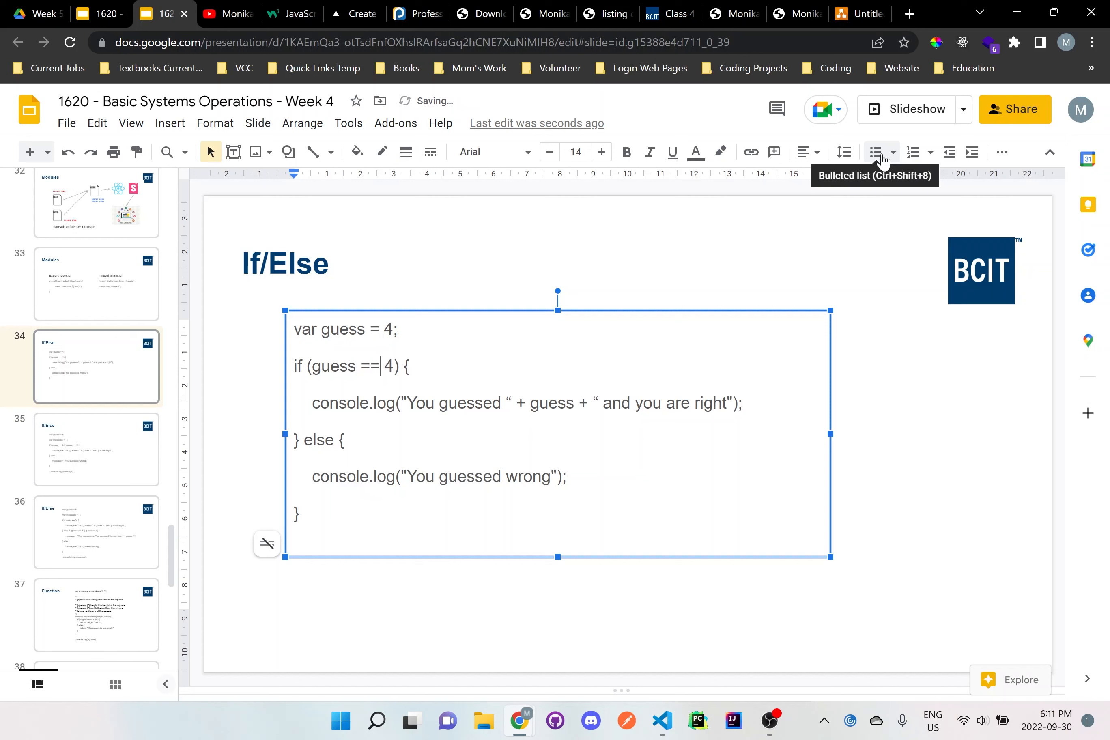
{"action": "type", "text": "="}
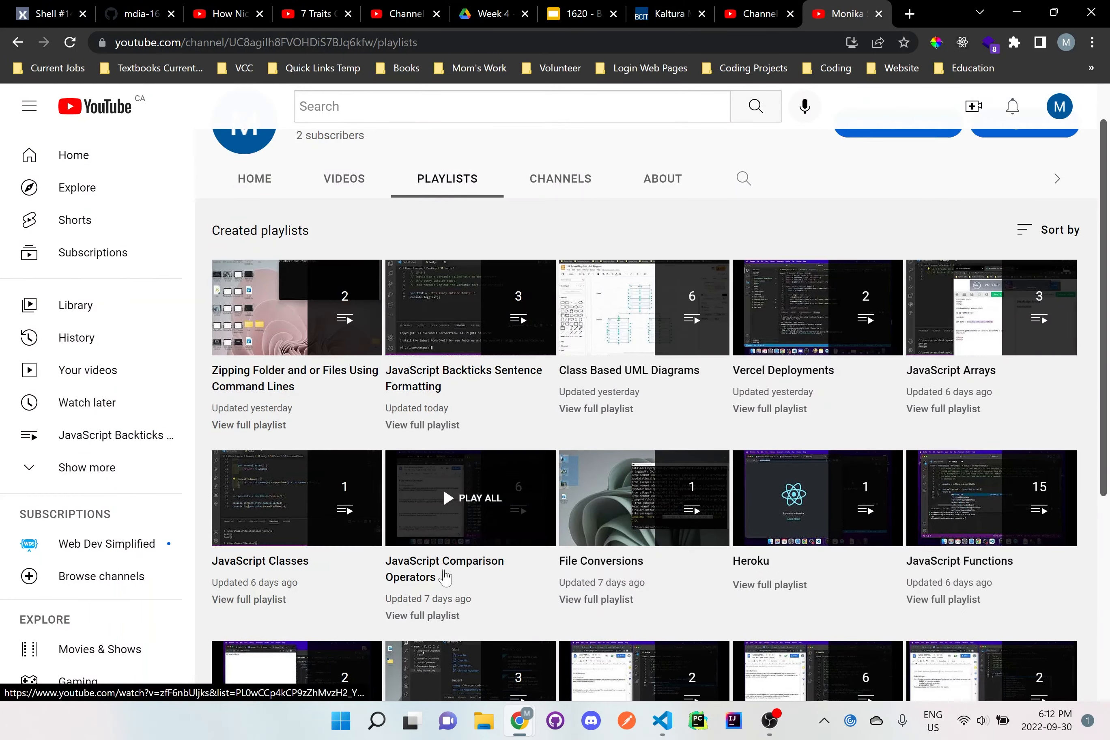
{"action": "mouse_move", "coordinate": [394, 535]}
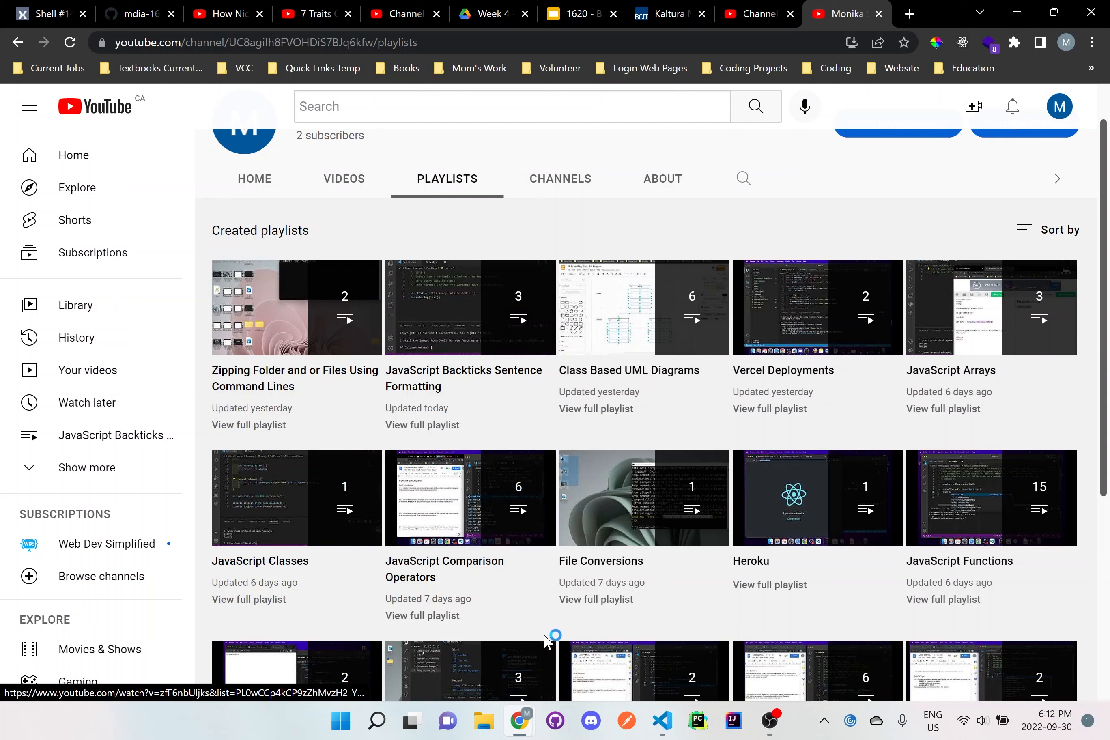
{"action": "mouse_move", "coordinate": [470, 498]}
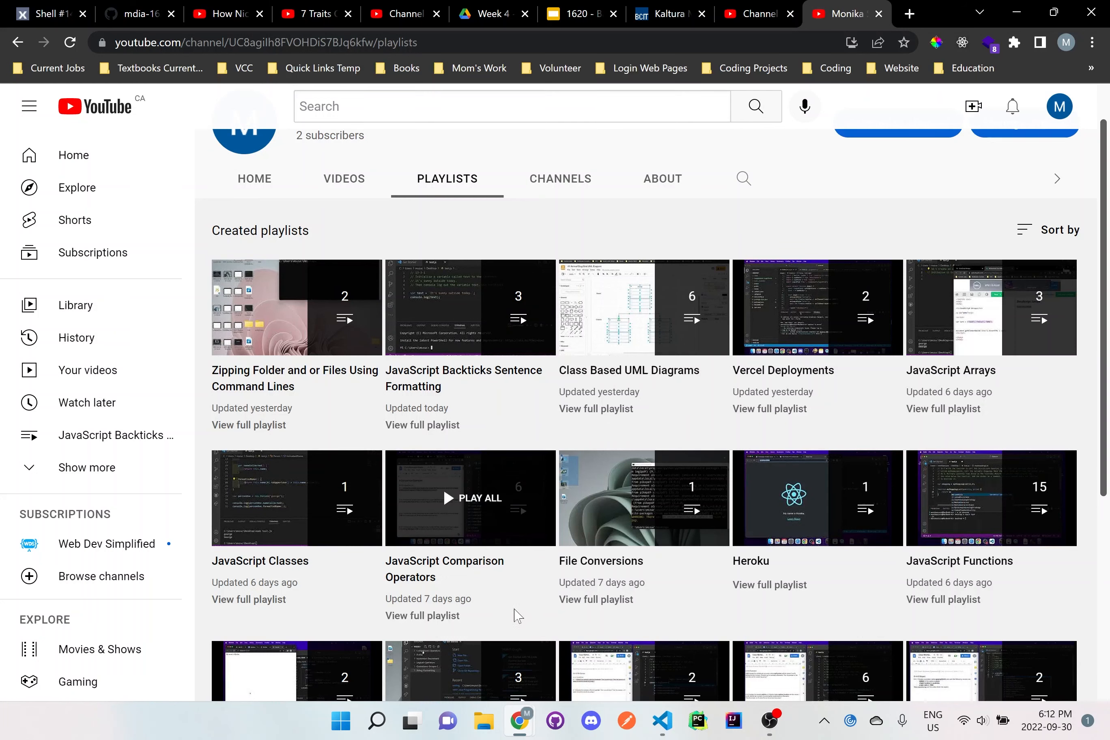
{"action": "mouse_move", "coordinate": [481, 592]}
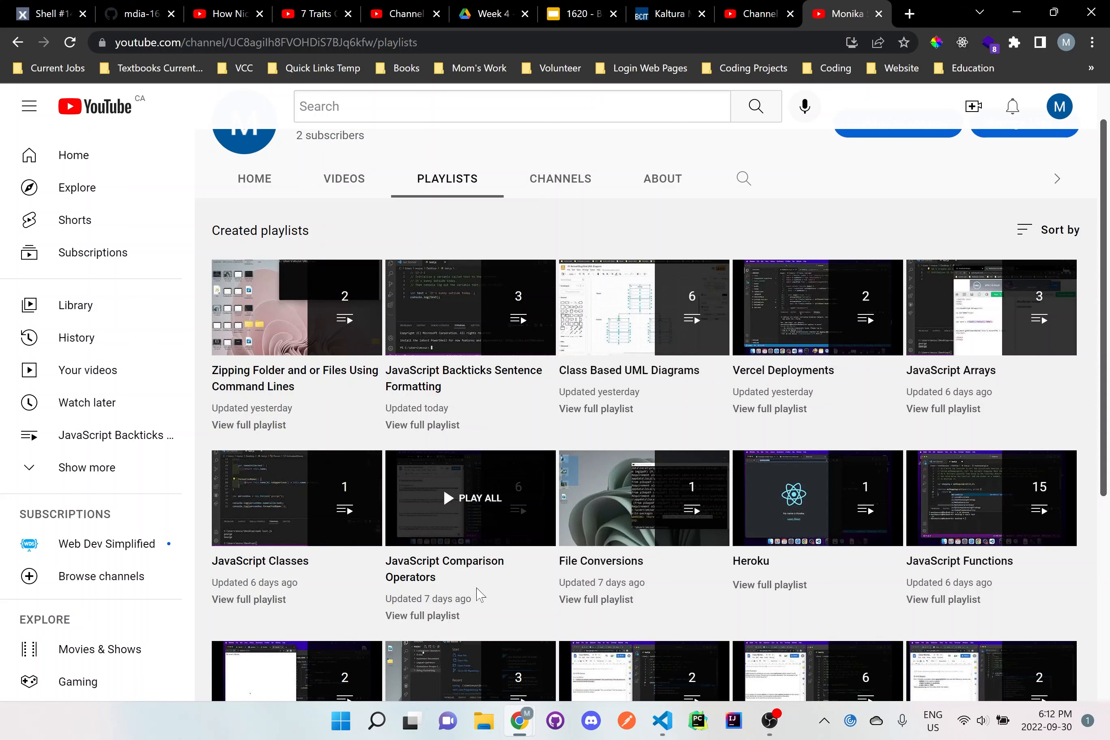
{"action": "mouse_move", "coordinate": [500, 533]}
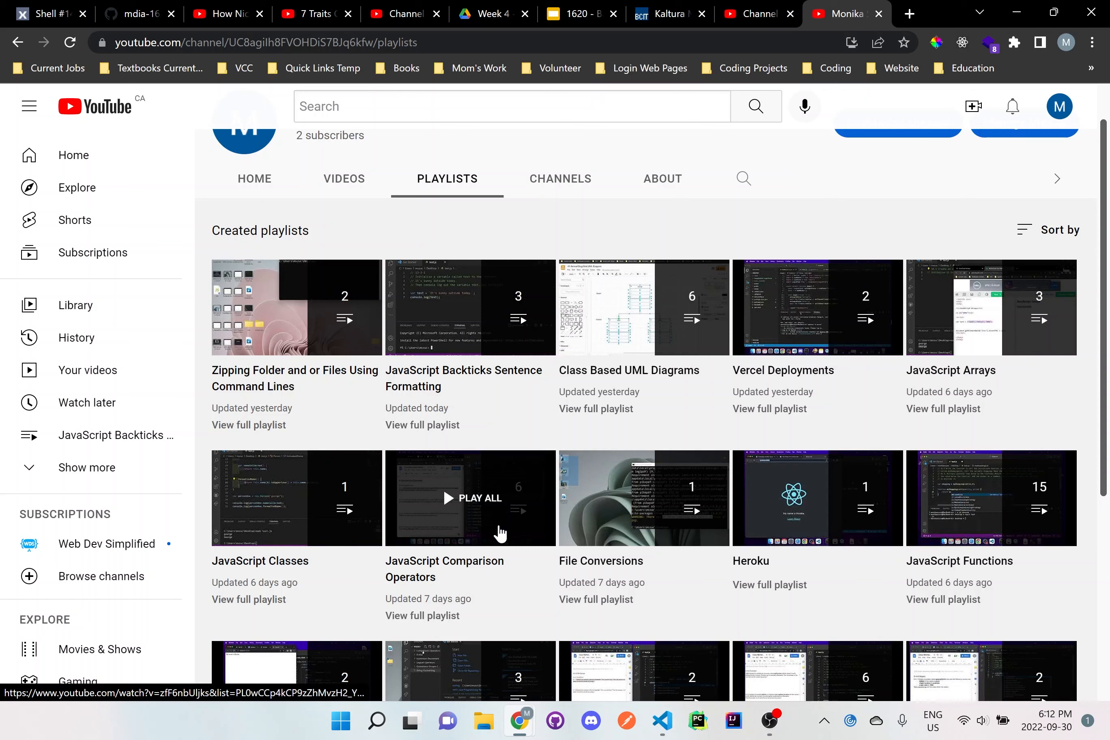
{"action": "mouse_move", "coordinate": [488, 542]}
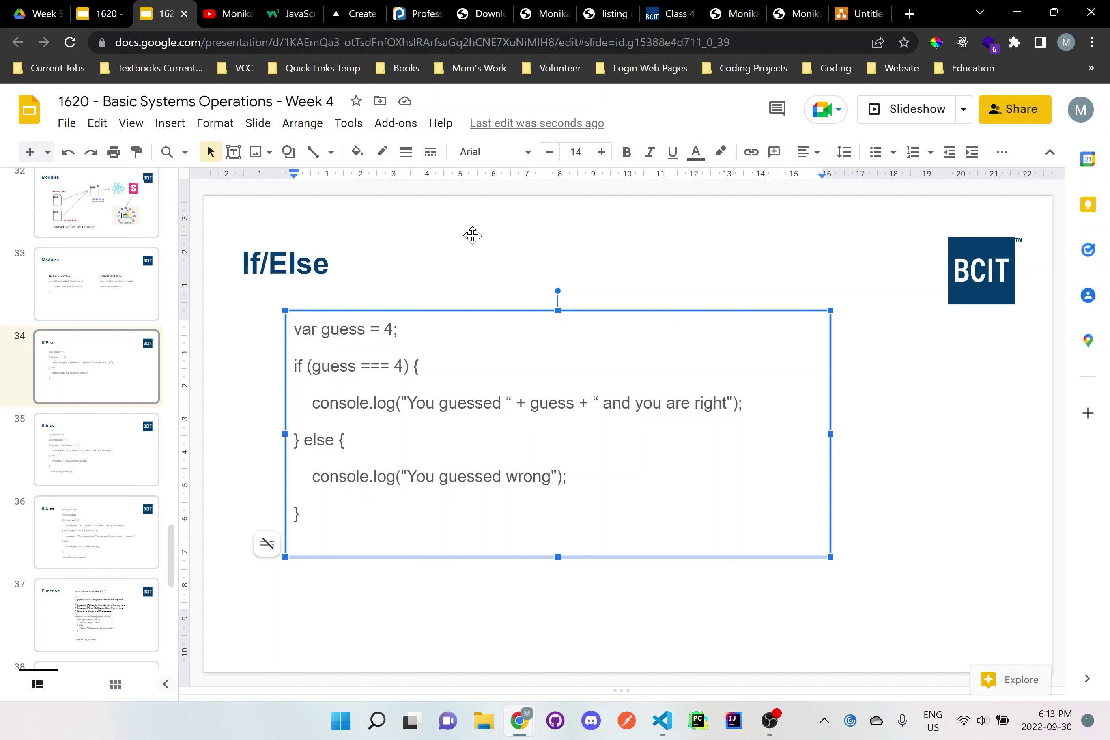
- Restore the slide's condition to guess == 4 by removing the extra equals sign
{"action": "key", "text": "Backspace"}
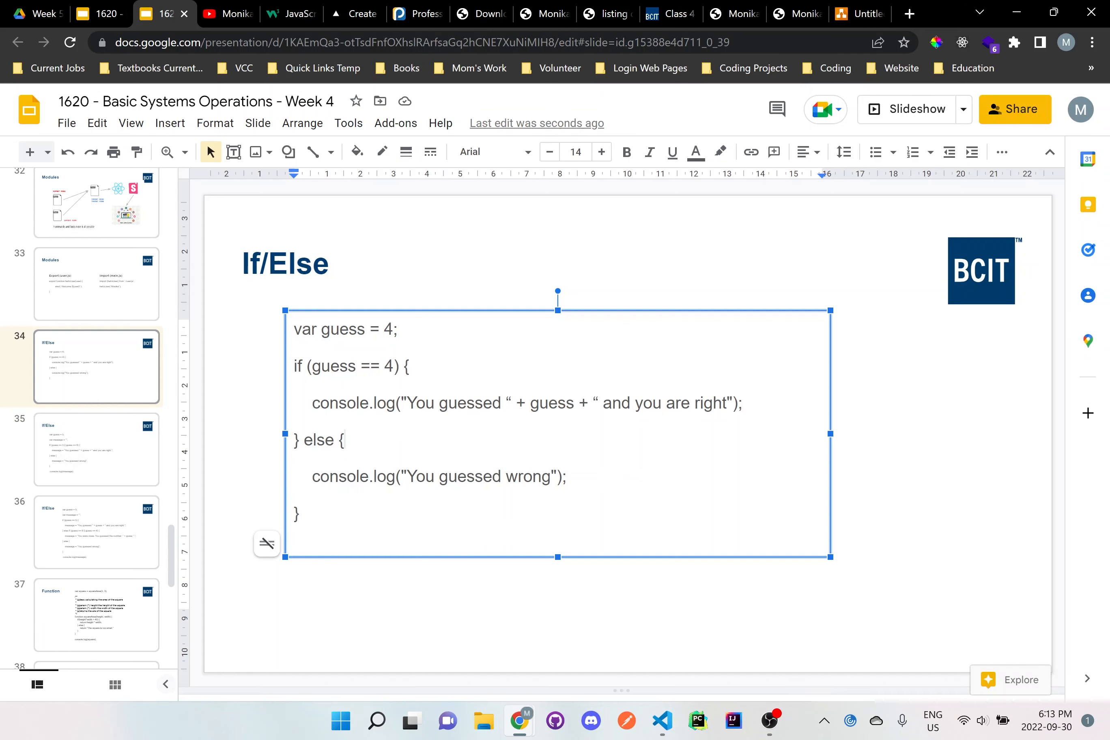
{"action": "left_click", "coordinate": [662, 719]}
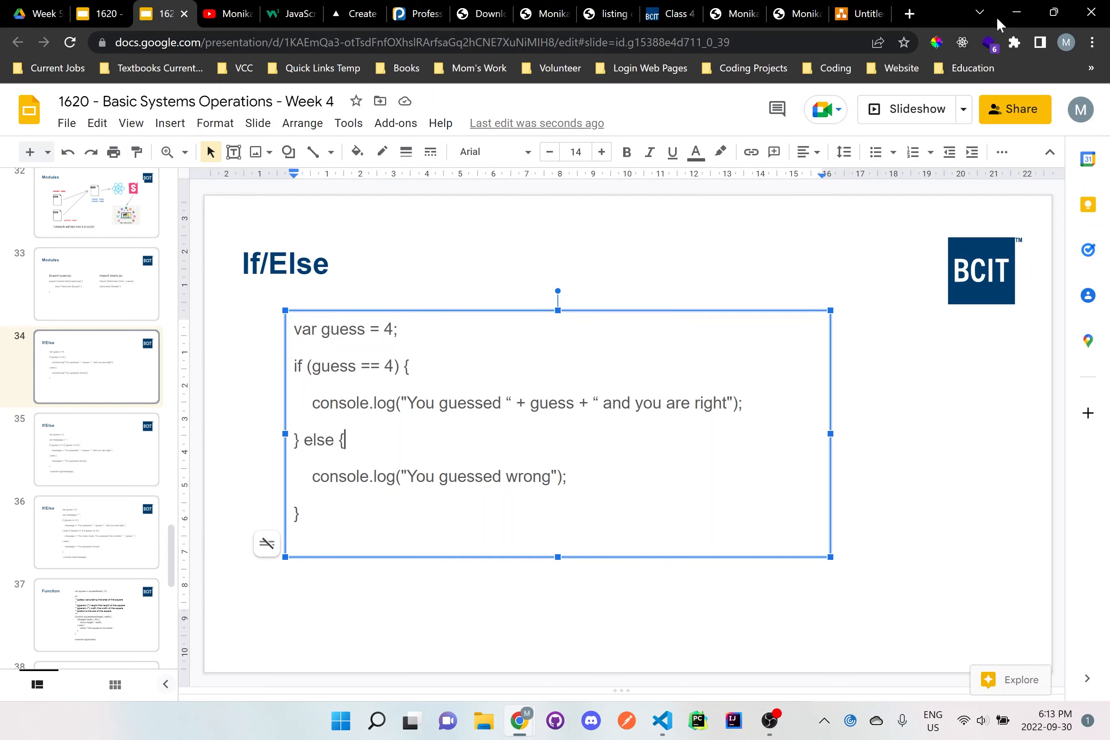
- Declare var guess = 6; at the top of test.js
{"action": "left_click", "coordinate": [662, 721]}
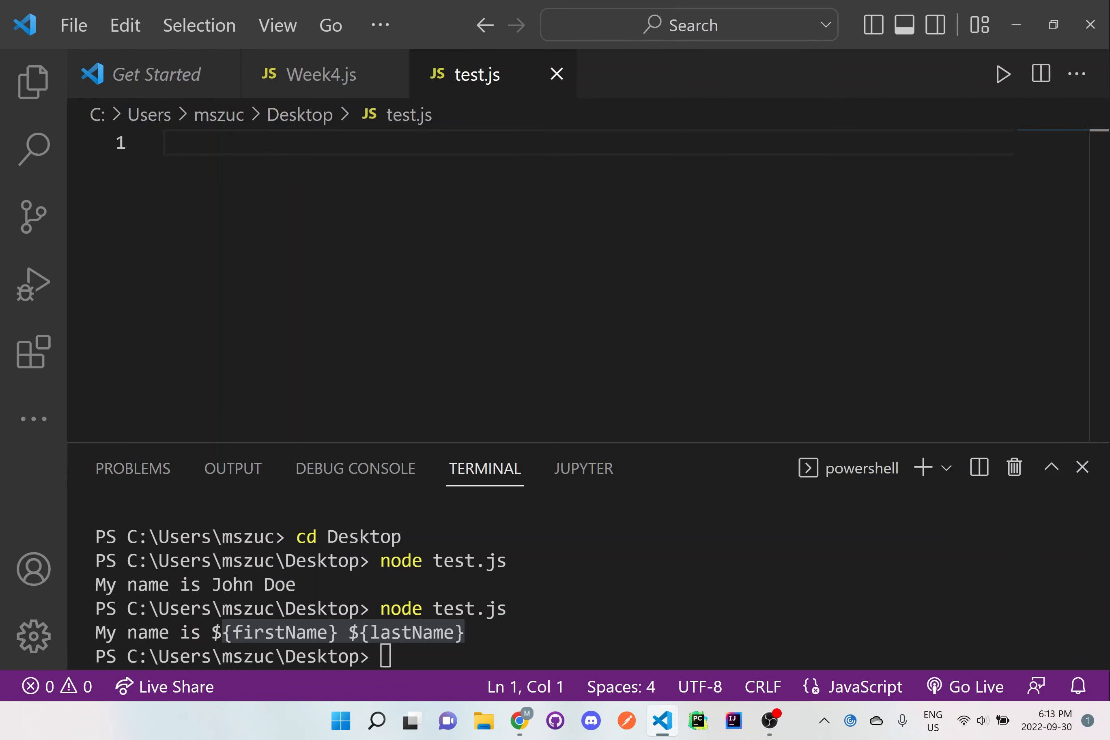
{"action": "type", "text": "var guess = 6"}
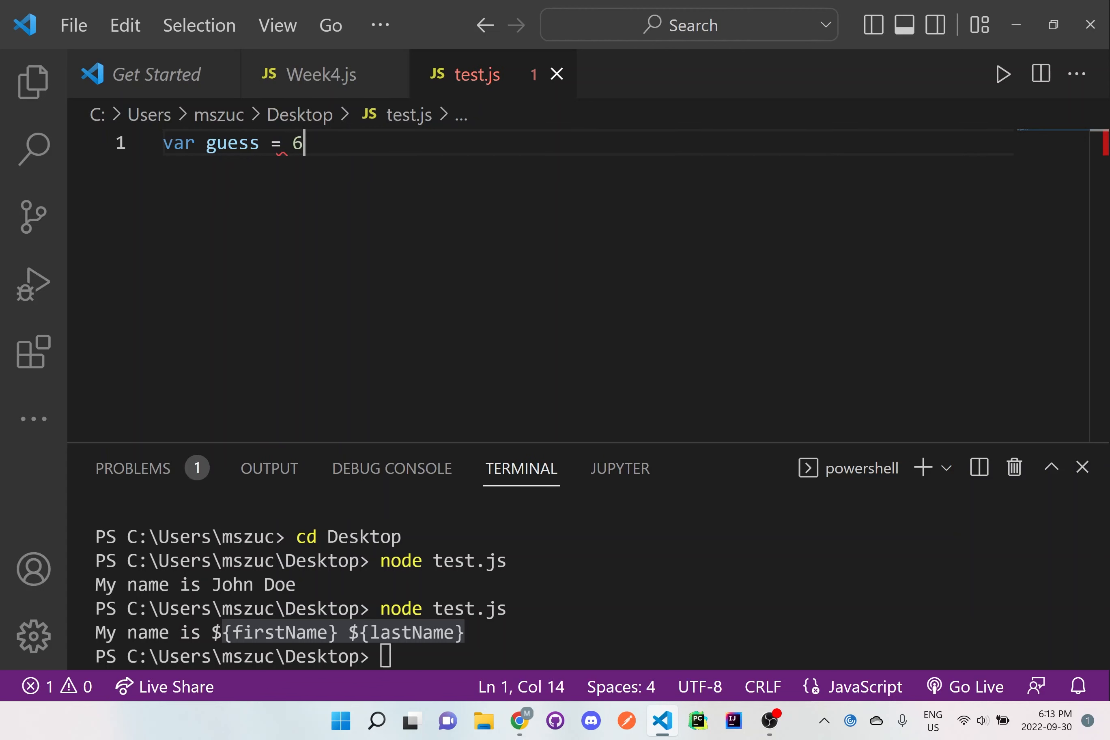
{"action": "type", "text": ";"}
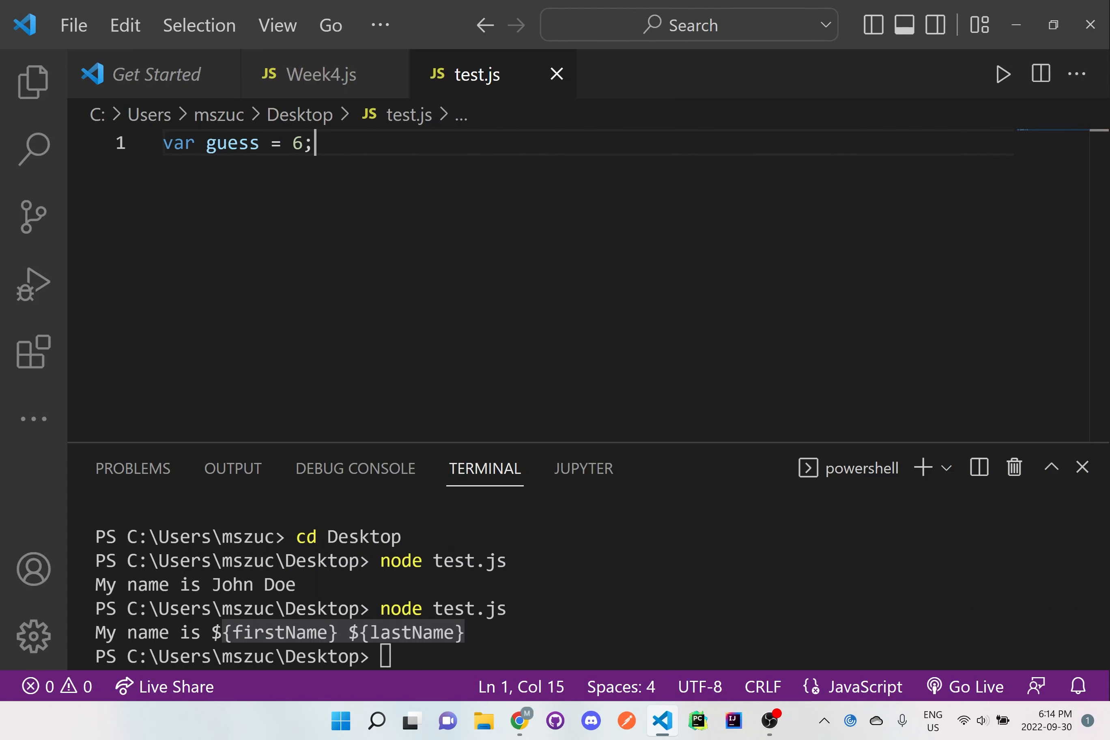
{"action": "key", "text": "Enter"}
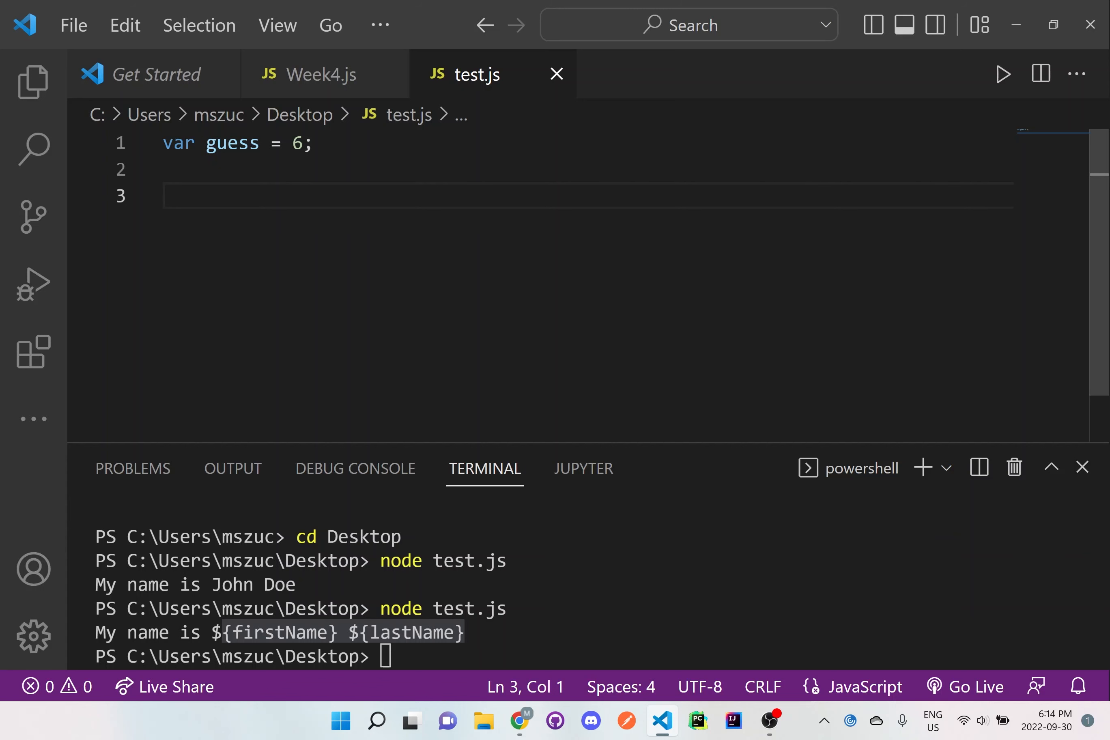
- Add an empty if (guess == 6) { } else { } skeleton below the variable
{"action": "type", "text": "i"}
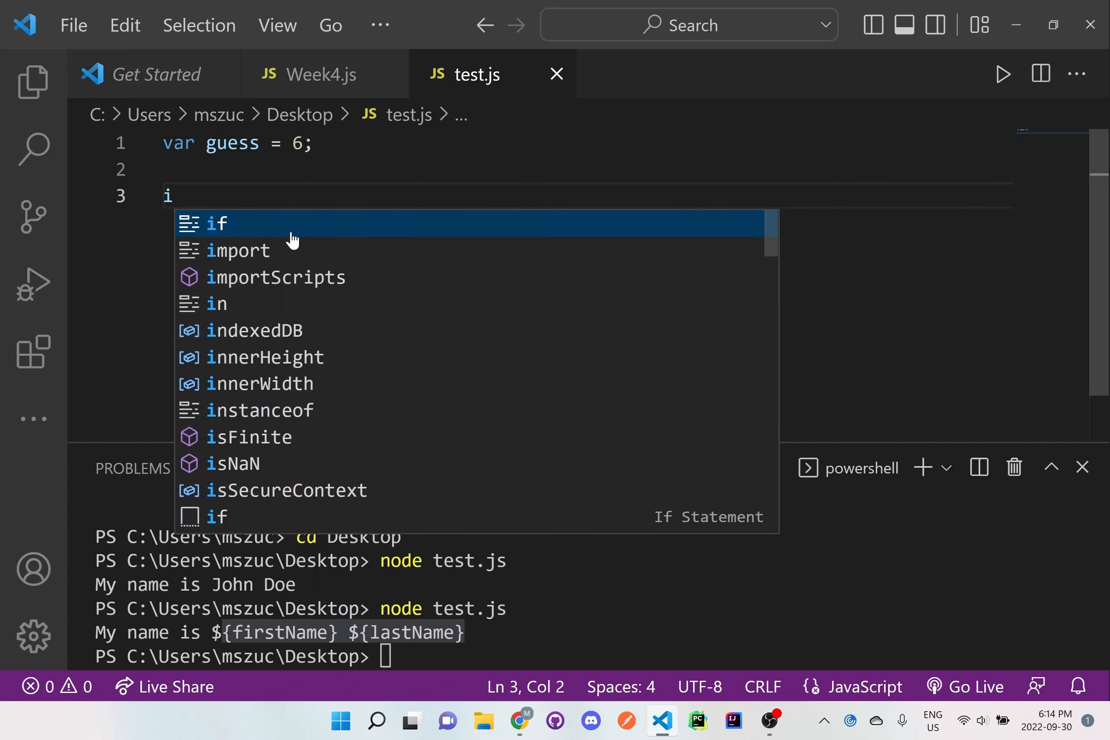
{"action": "key", "text": "Tab"}
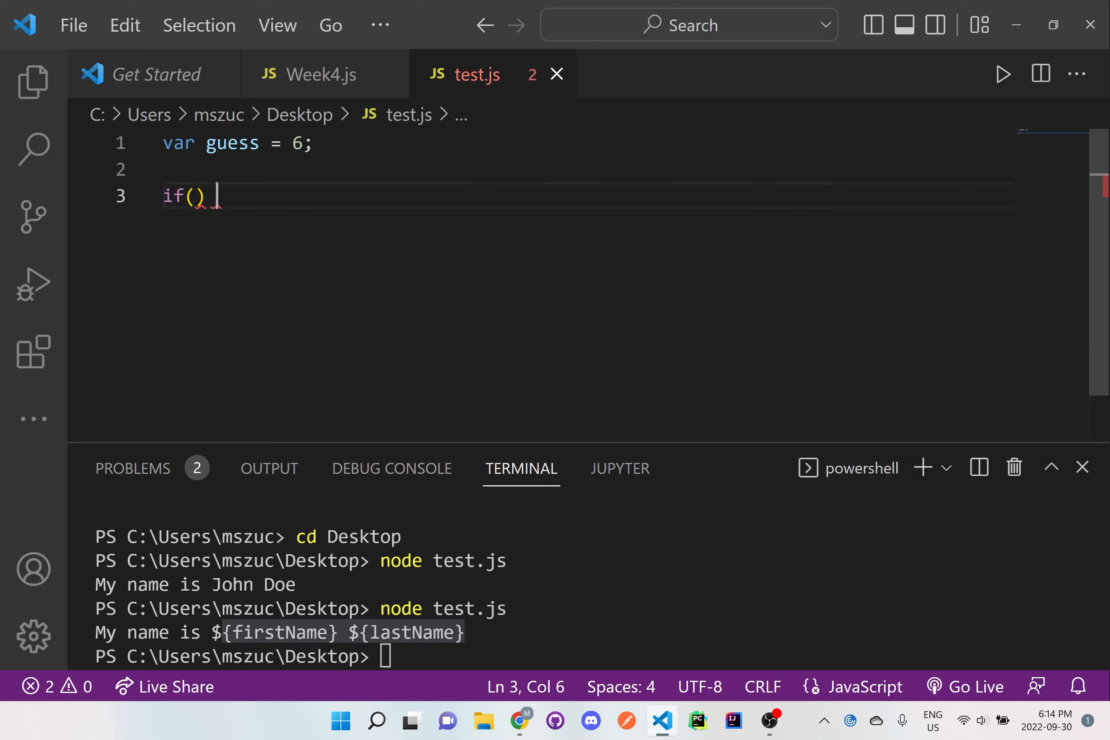
{"action": "type", "text": "{"}
{"action": "type", "text": "} else {"}
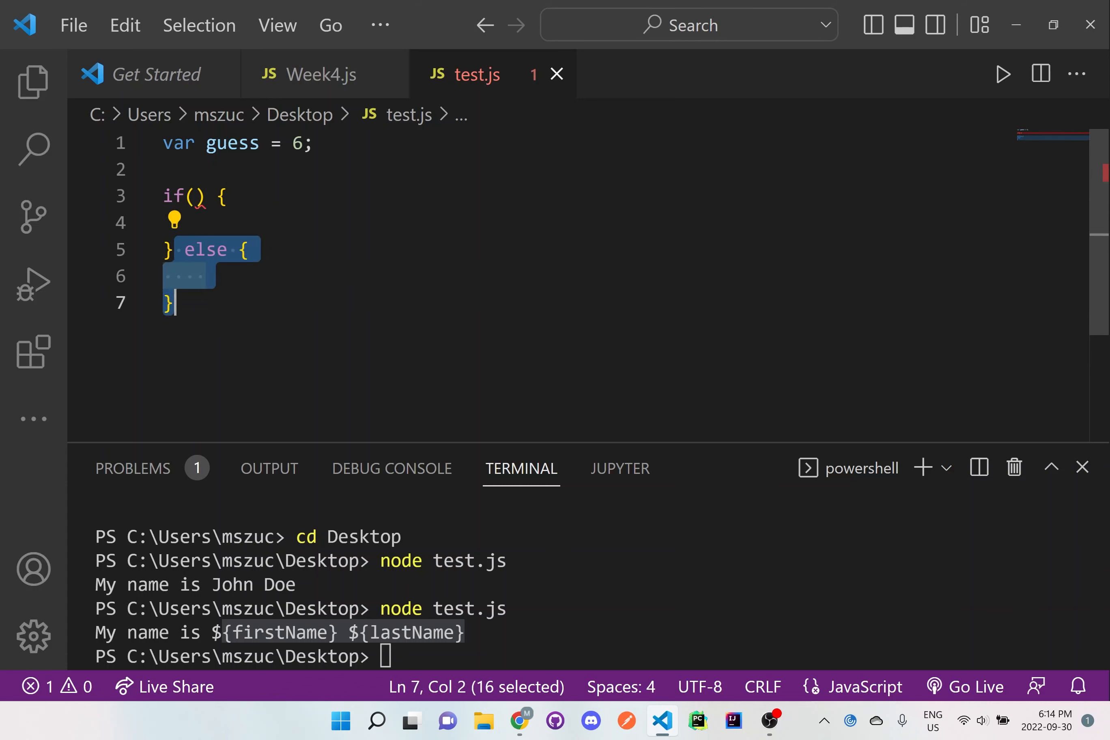
{"action": "mouse_move", "coordinate": [160, 241]}
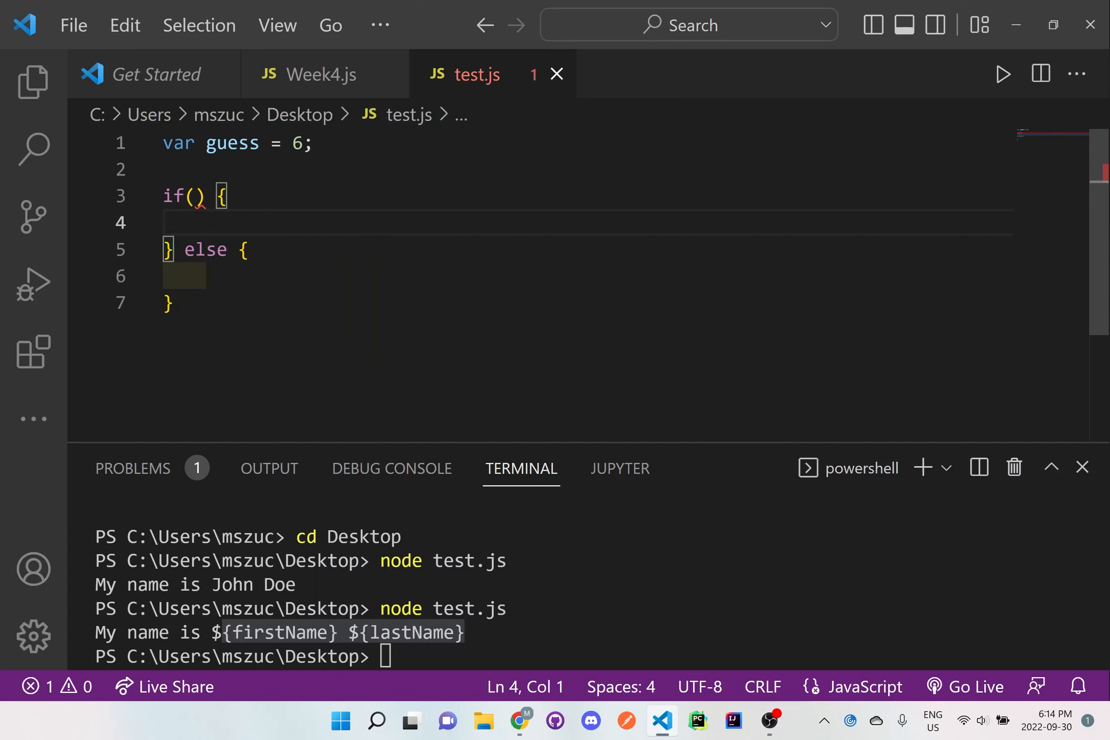
{"action": "left_click_drag", "start_coordinate": [159, 249], "coordinate": [206, 275]}
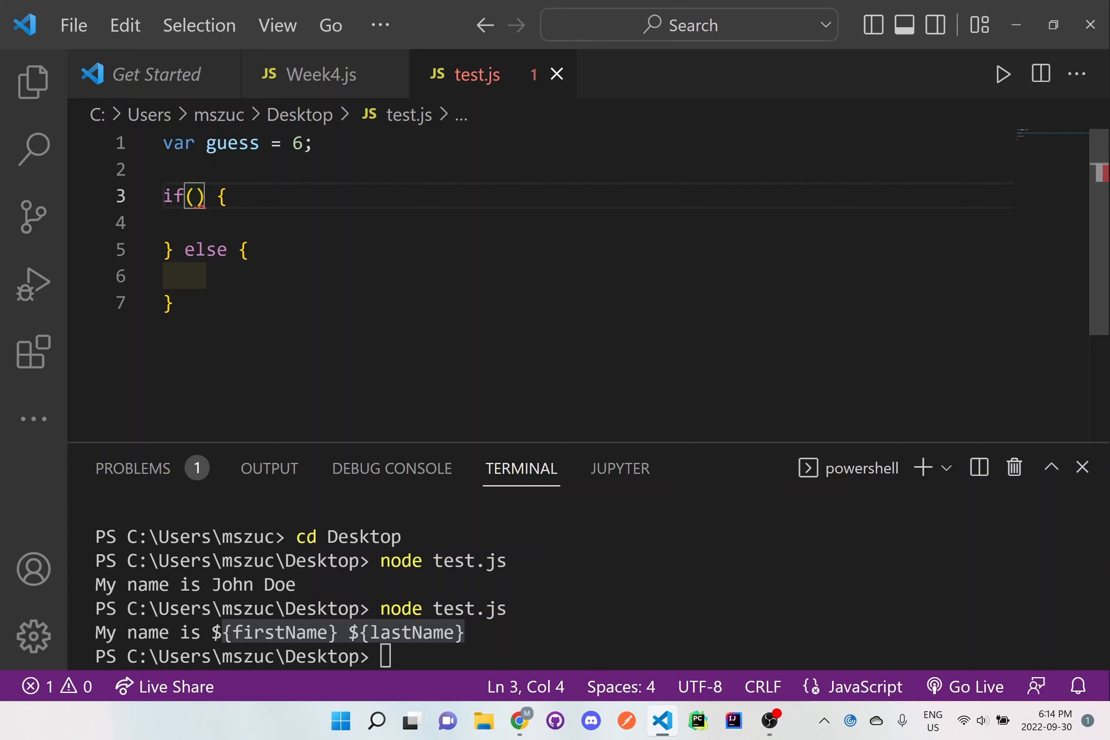
{"action": "type", "text": "guess"}
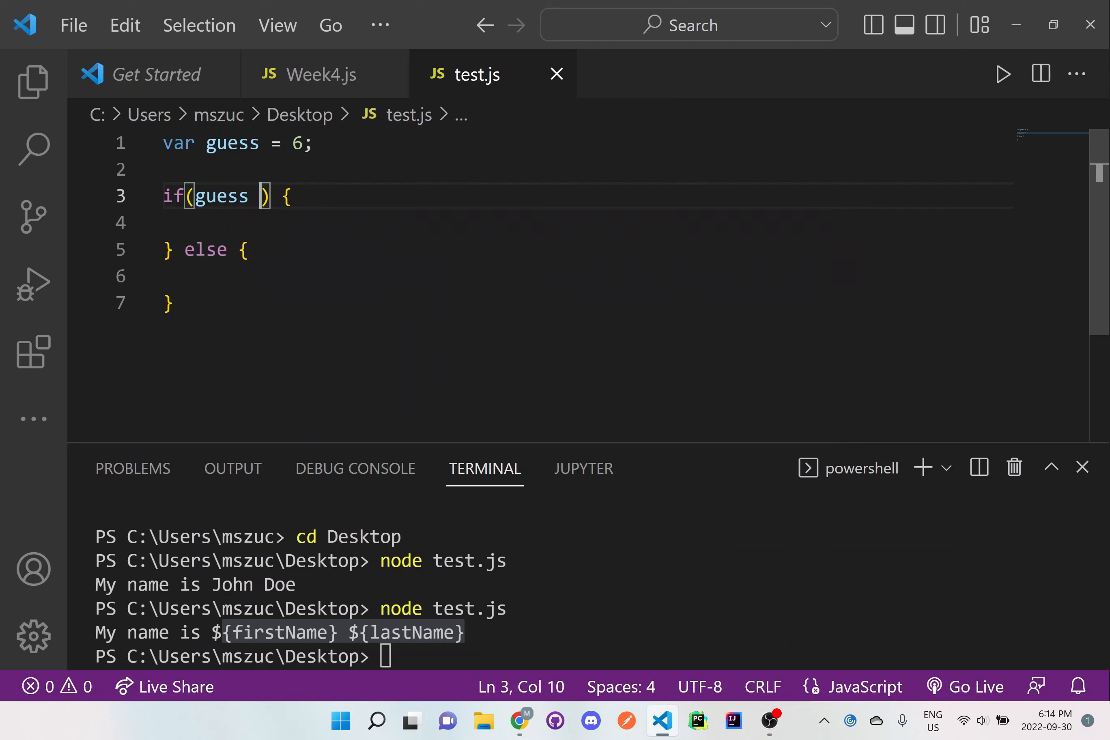
{"action": "type", "text": "=="}
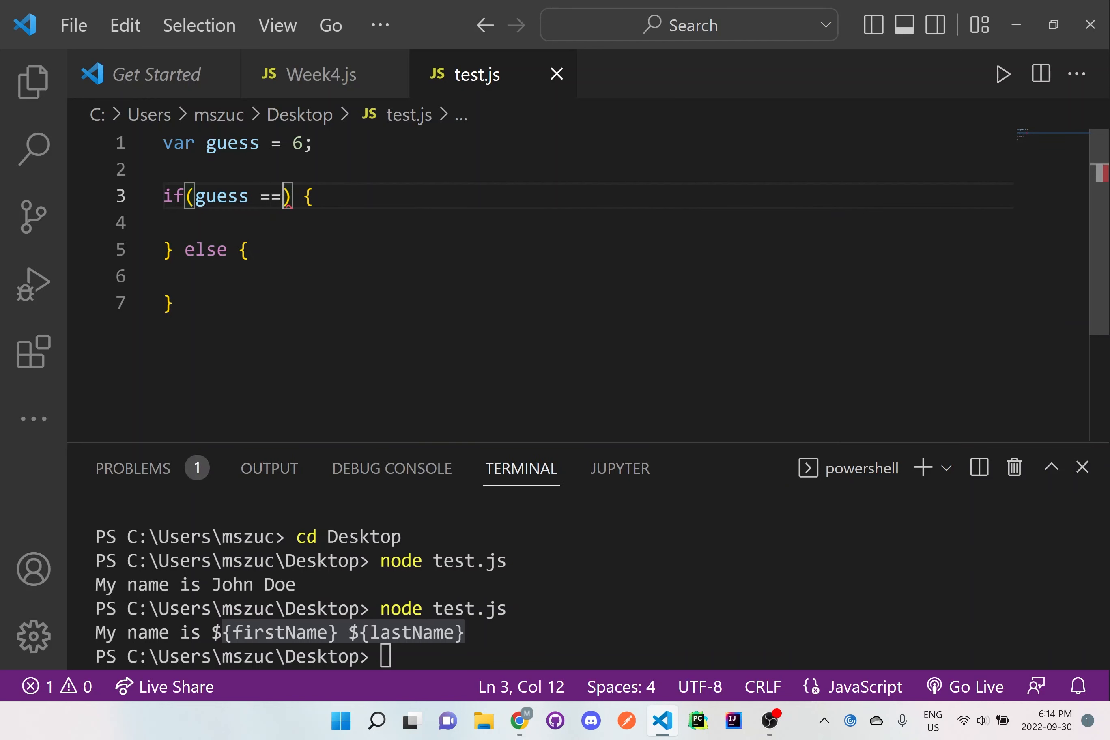
{"action": "type", "text": "6"}
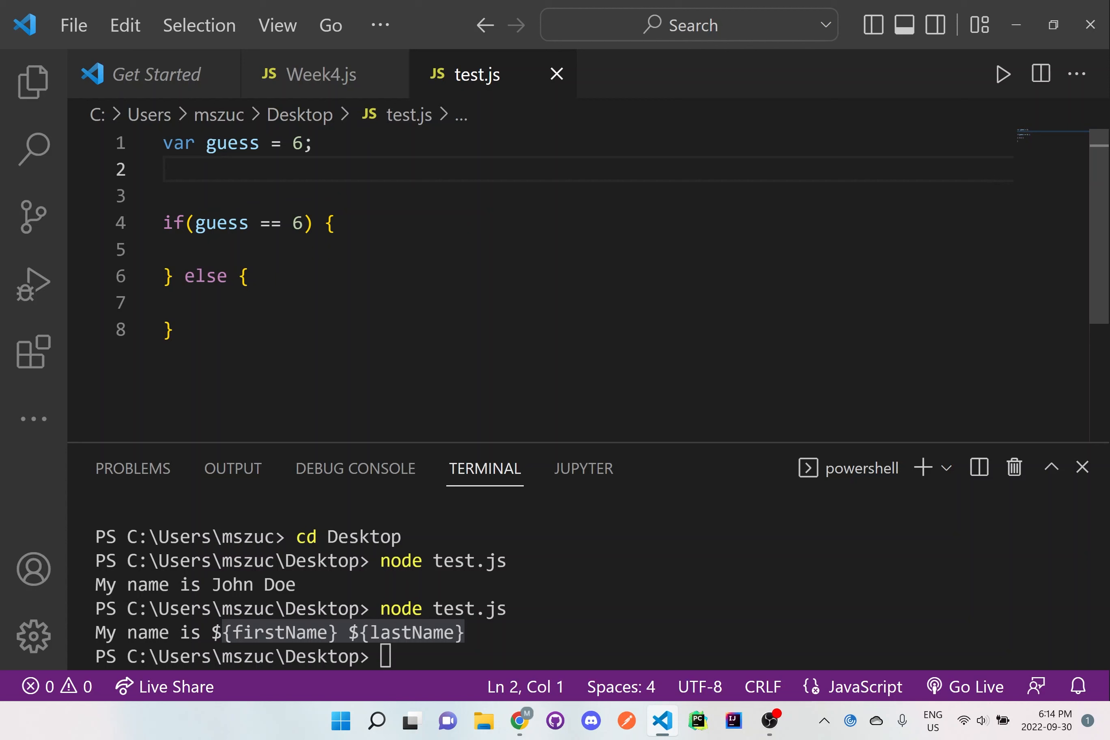
- Declare var sentence = ""; before the if/else block
{"action": "type", "text": "var"}
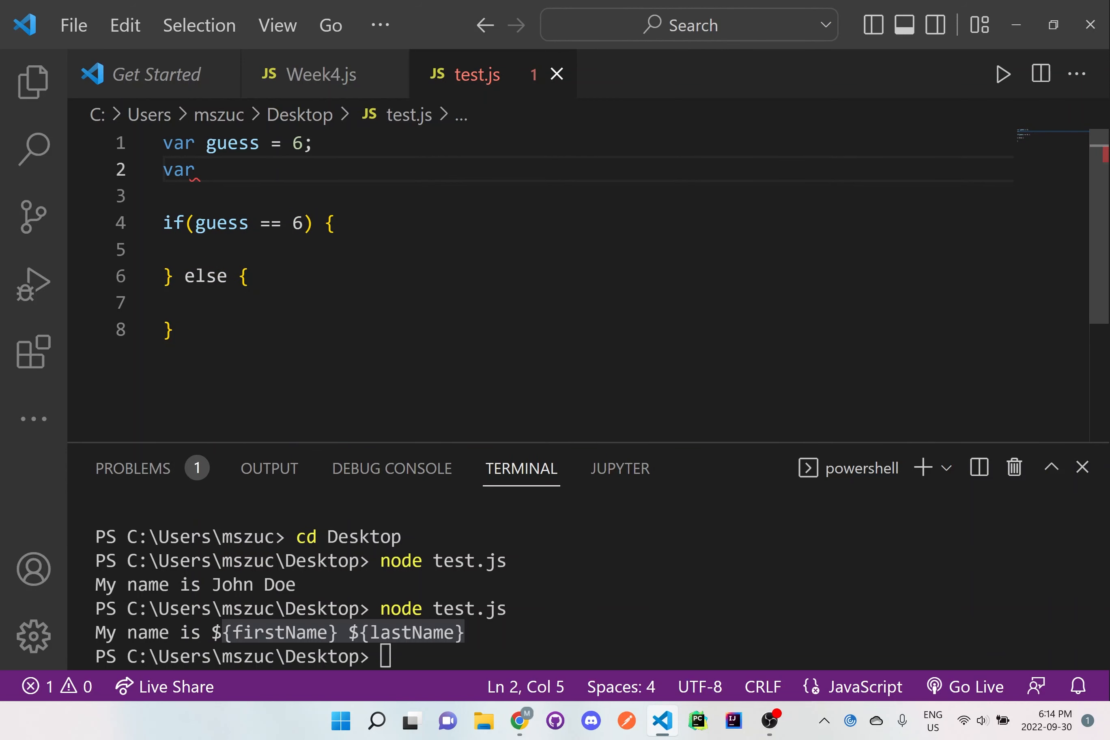
{"action": "type", "text": "sentence"}
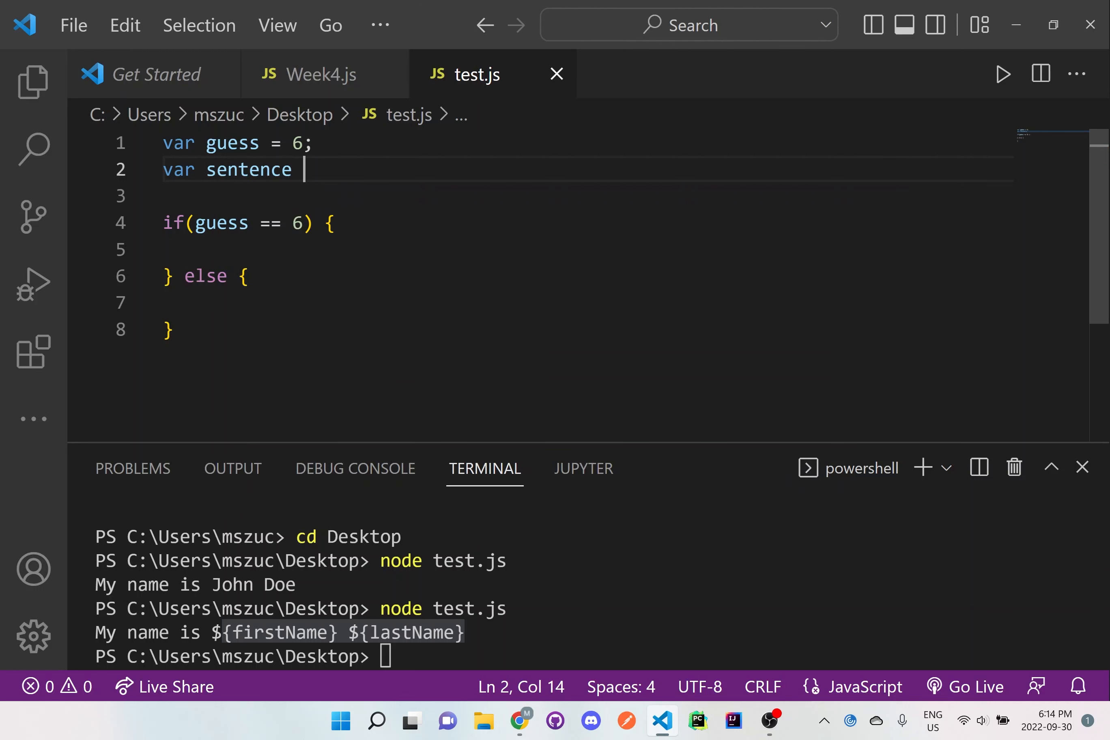
{"action": "type", "text": "= \"\""}
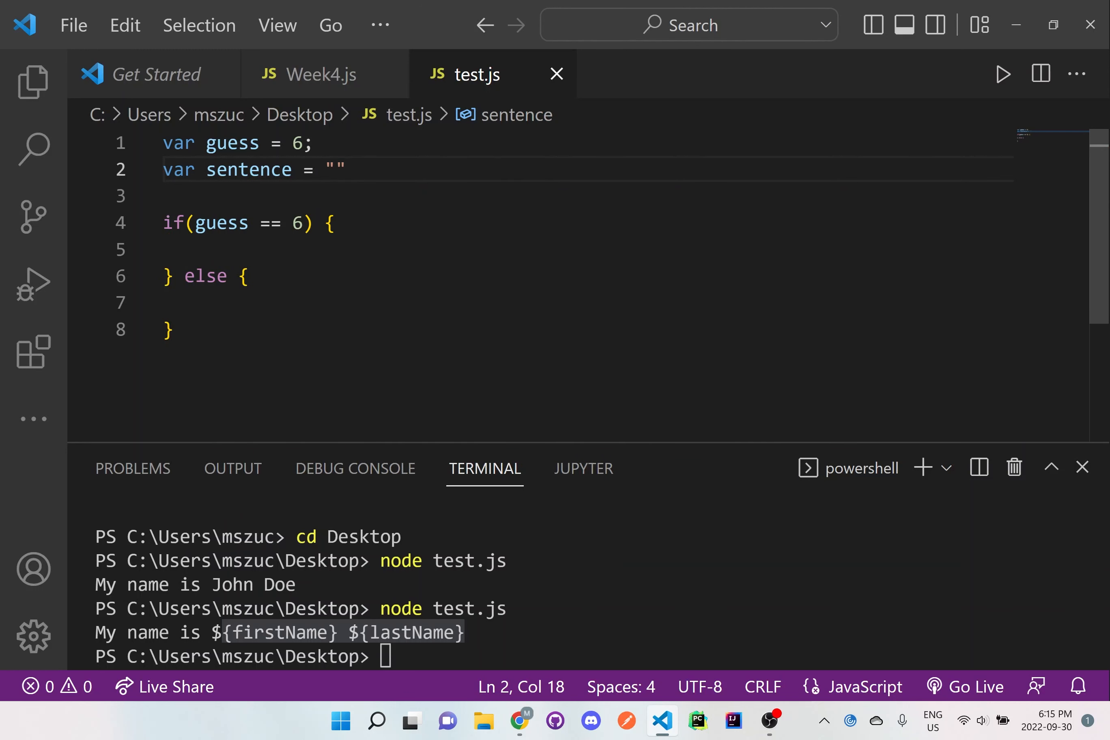
{"action": "type", "text": ";"}
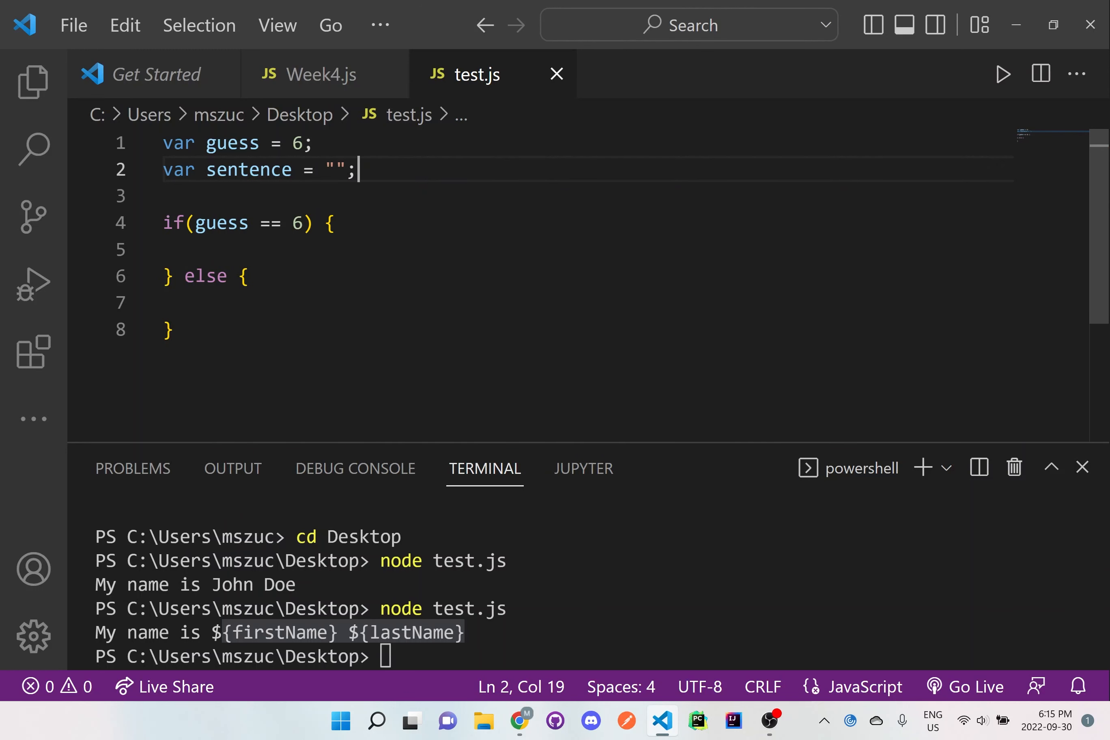
- Assign sentence "You guessed right." in the if branch and "You guessed wrong" in the else branch
{"action": "left_click_drag", "start_coordinate": [164, 223], "coordinate": [297, 222]}
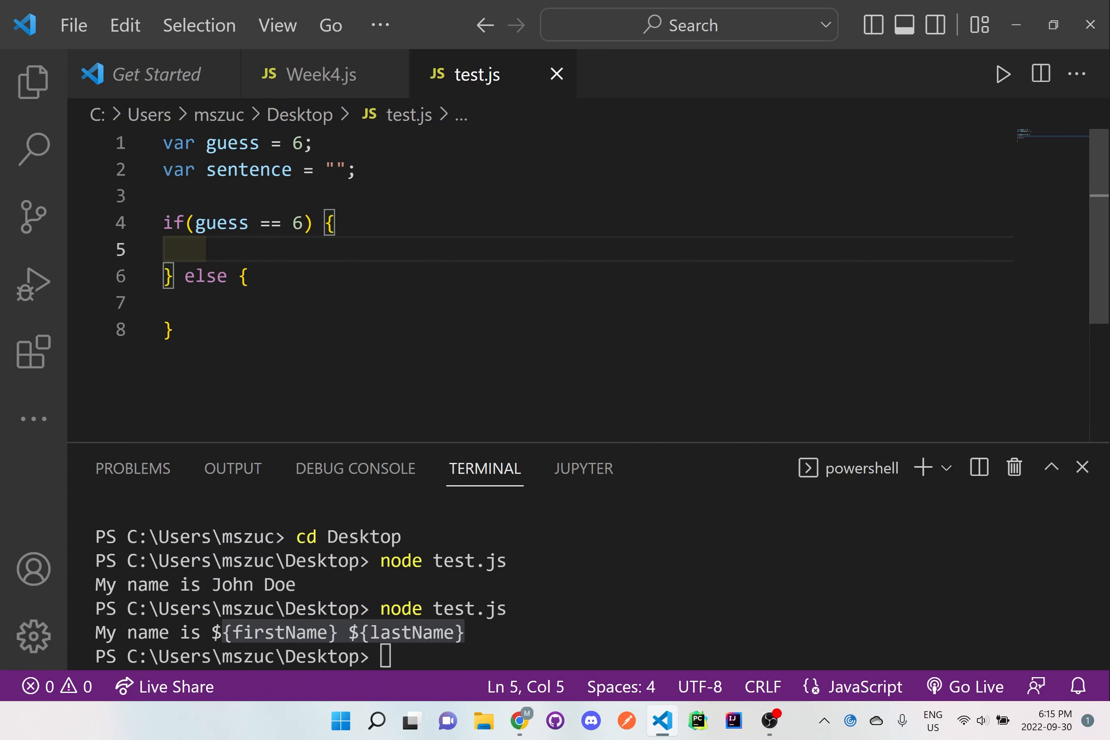
{"action": "type", "text": "sentence"}
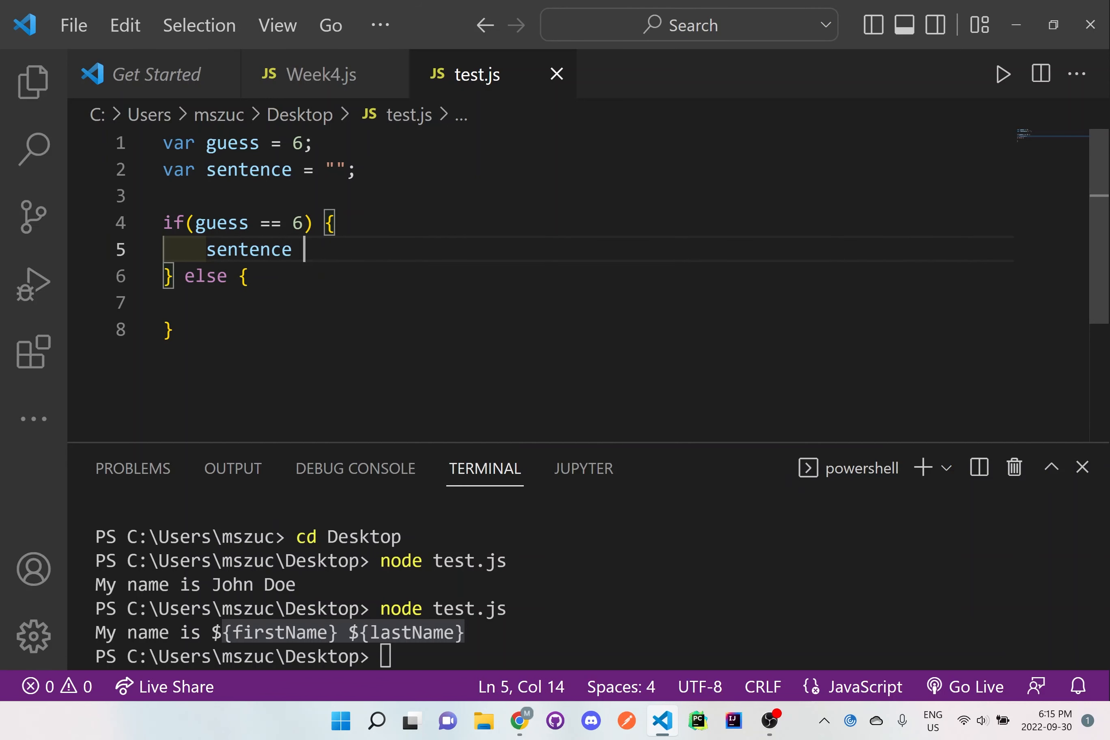
{"action": "type", "text": "="}
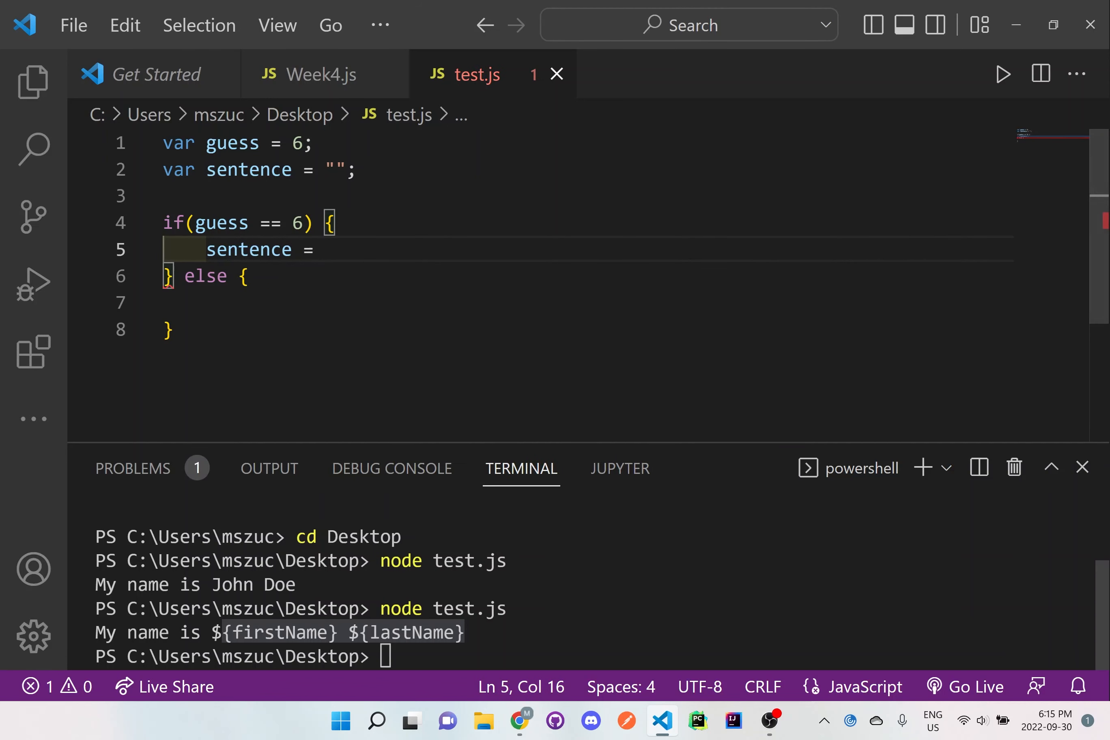
{"action": "type", "text": "\"You \""}
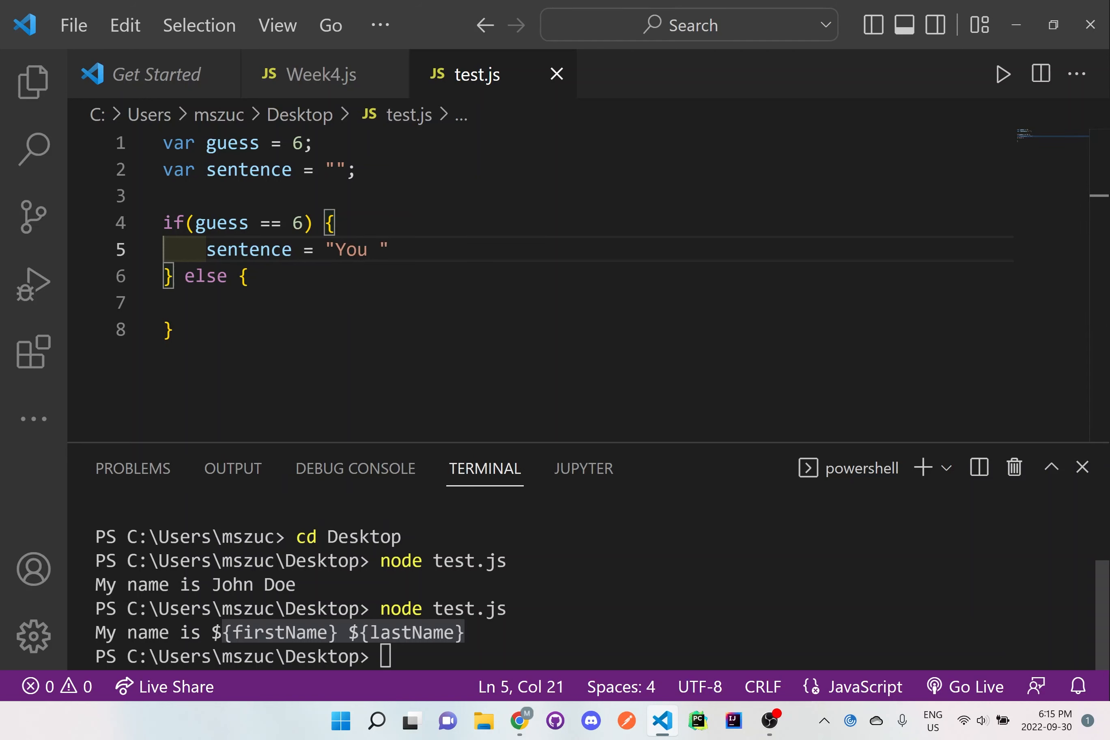
{"action": "type", "text": "guess right"}
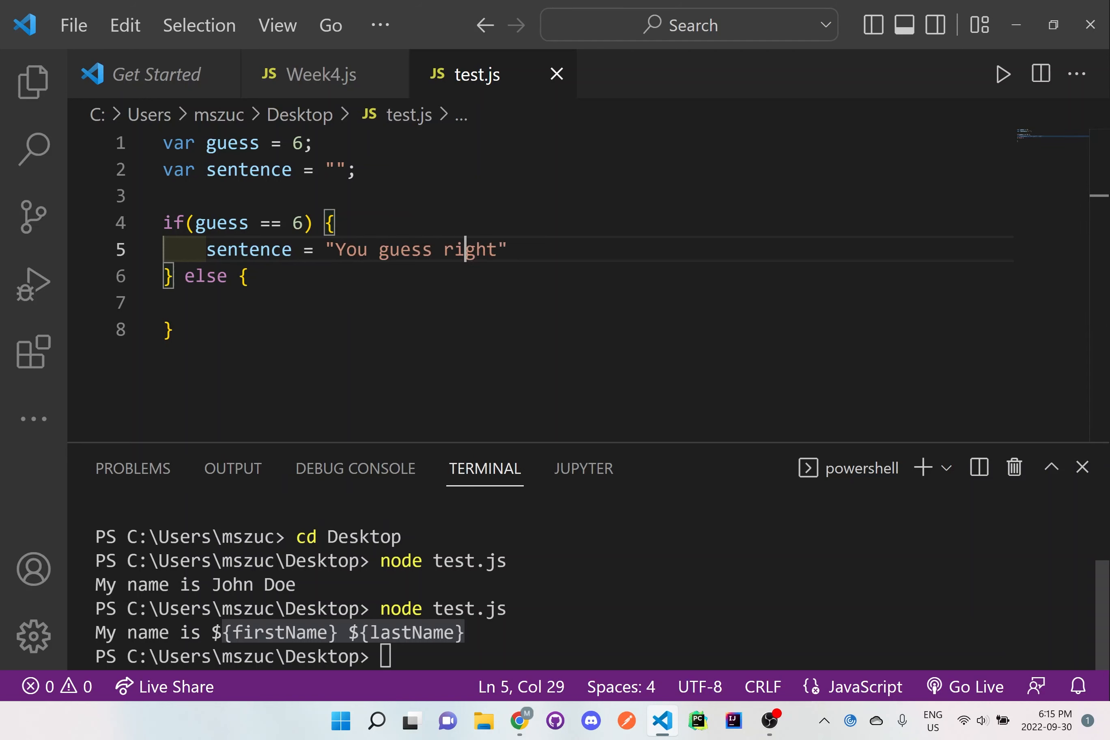
{"action": "type", "text": "sed"}
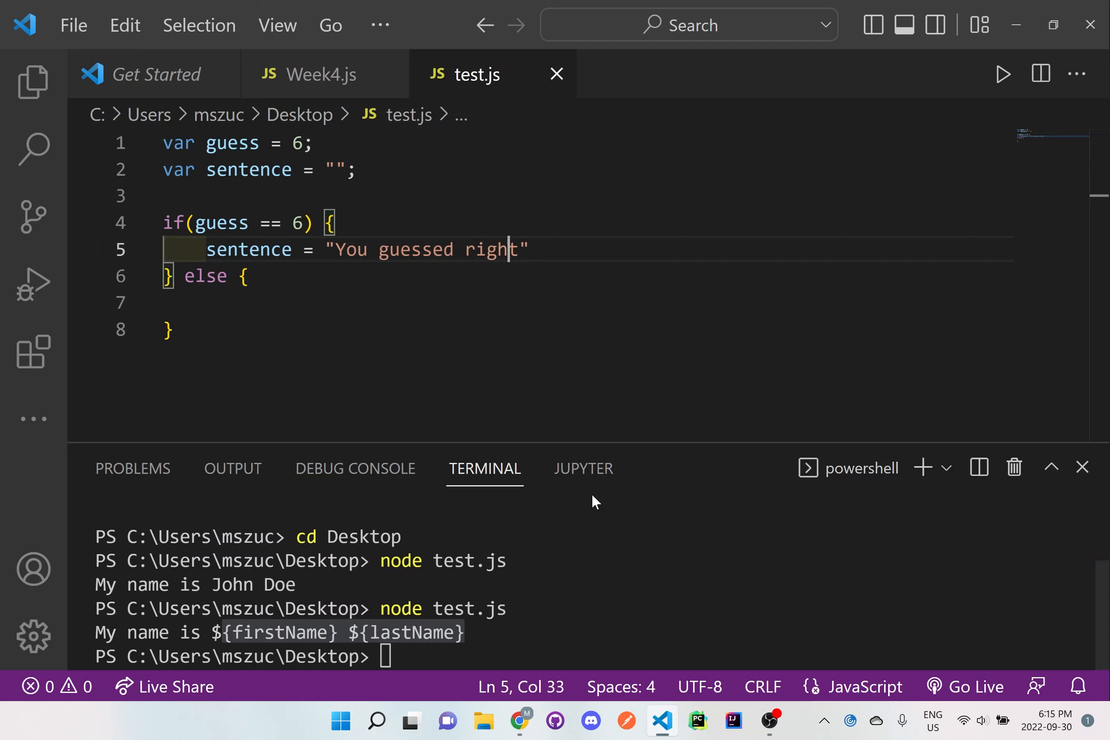
{"action": "type", "text": ".\";"}
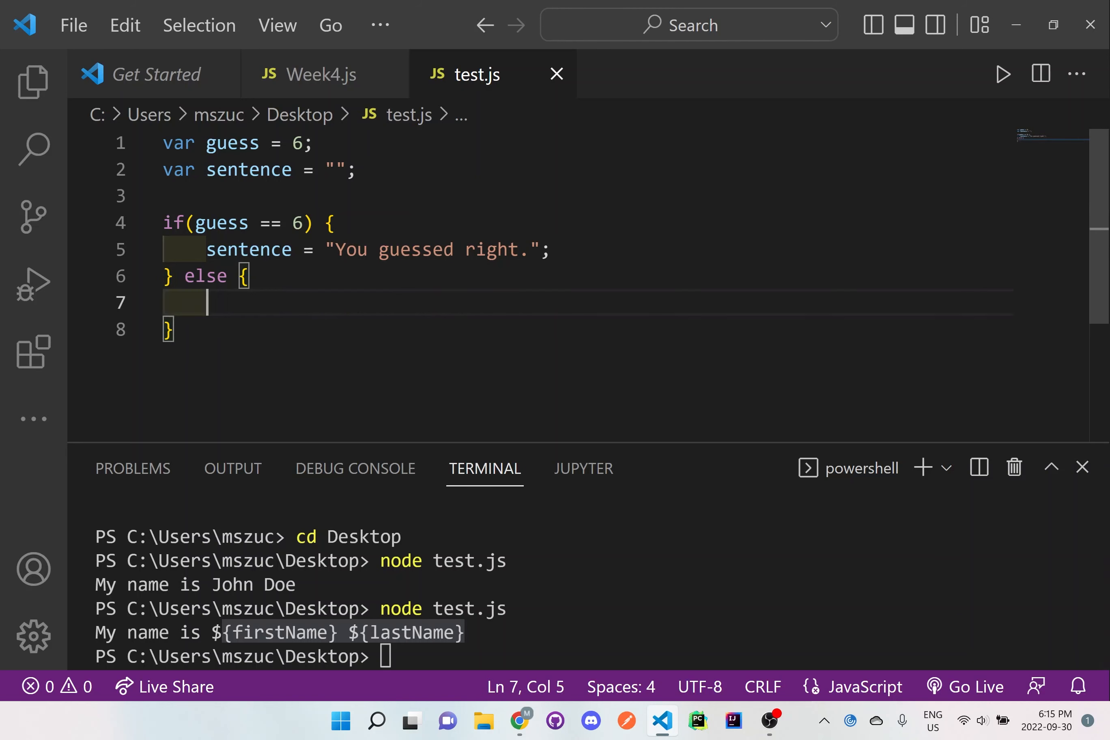
{"action": "type", "text": "sentence"}
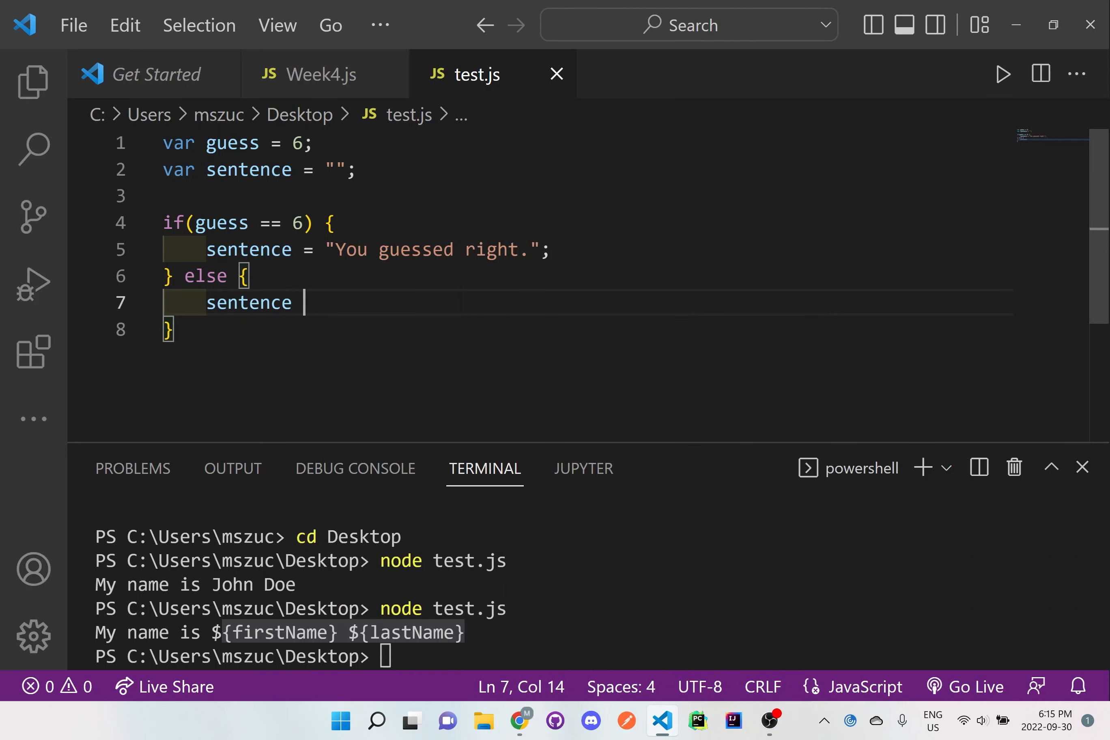
{"action": "type", "text": "= \" \""}
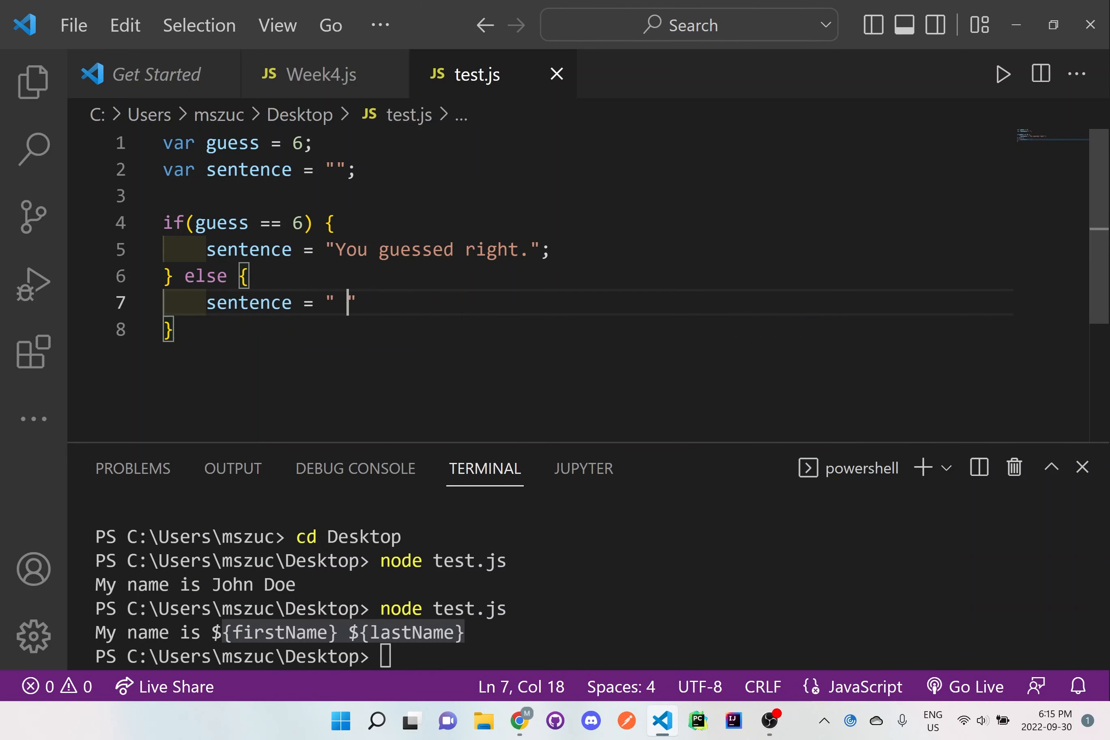
{"action": "type", "text": "You guessed wrong"}
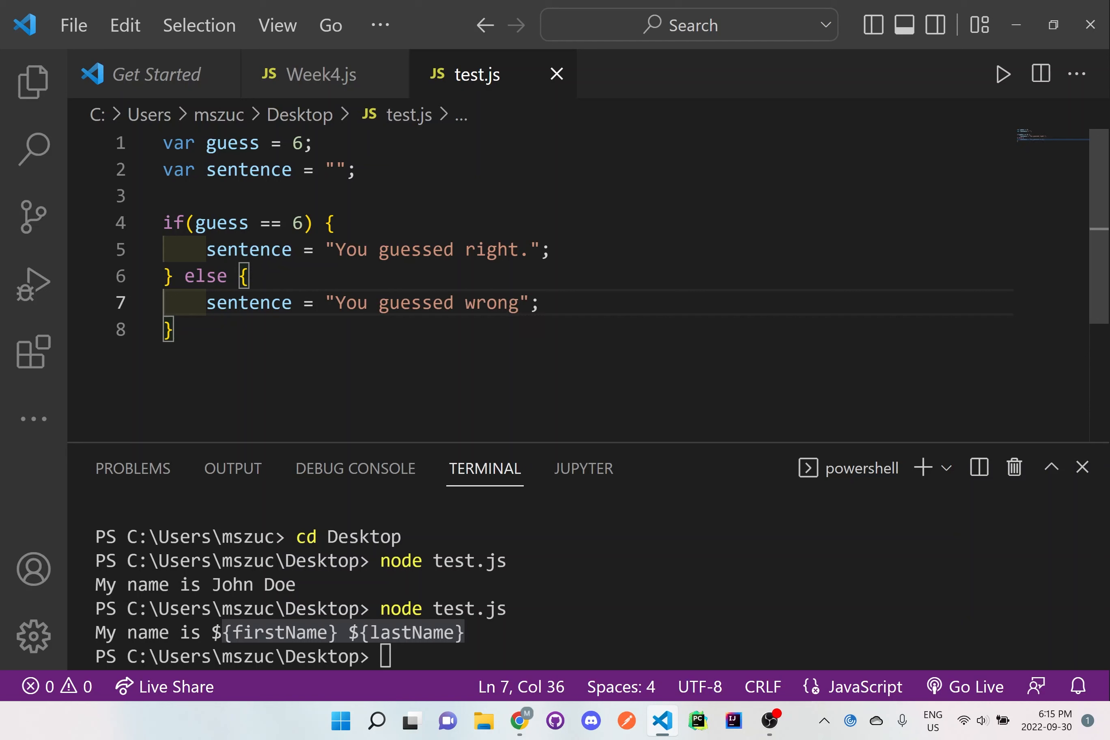
- Log sentence with console.log(sentence); after the if/else block
{"action": "key", "text": "Enter"}
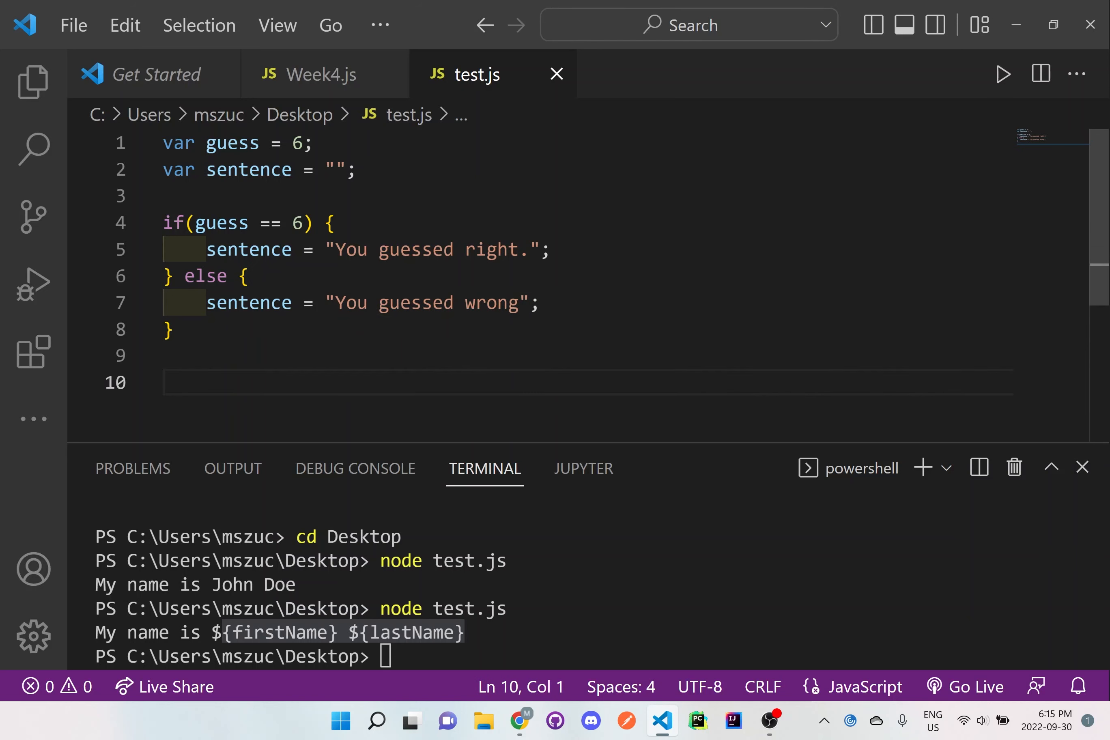
{"action": "type", "text": "console"}
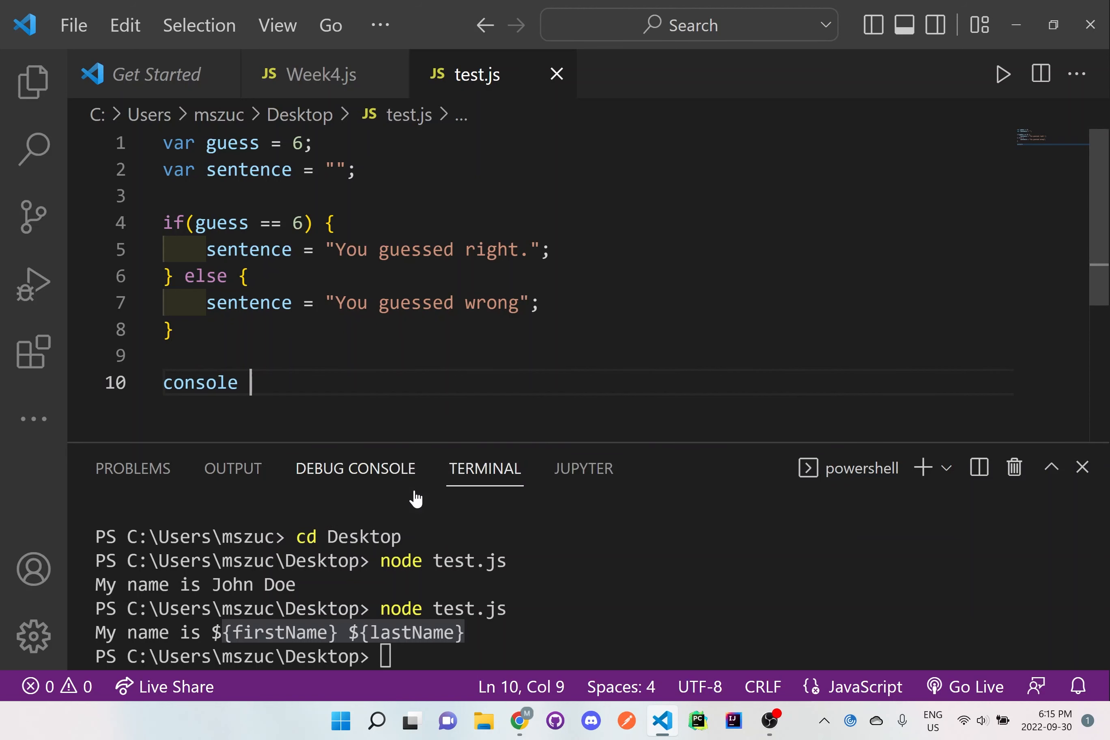
{"action": "type", "text": "log(sentence);"}
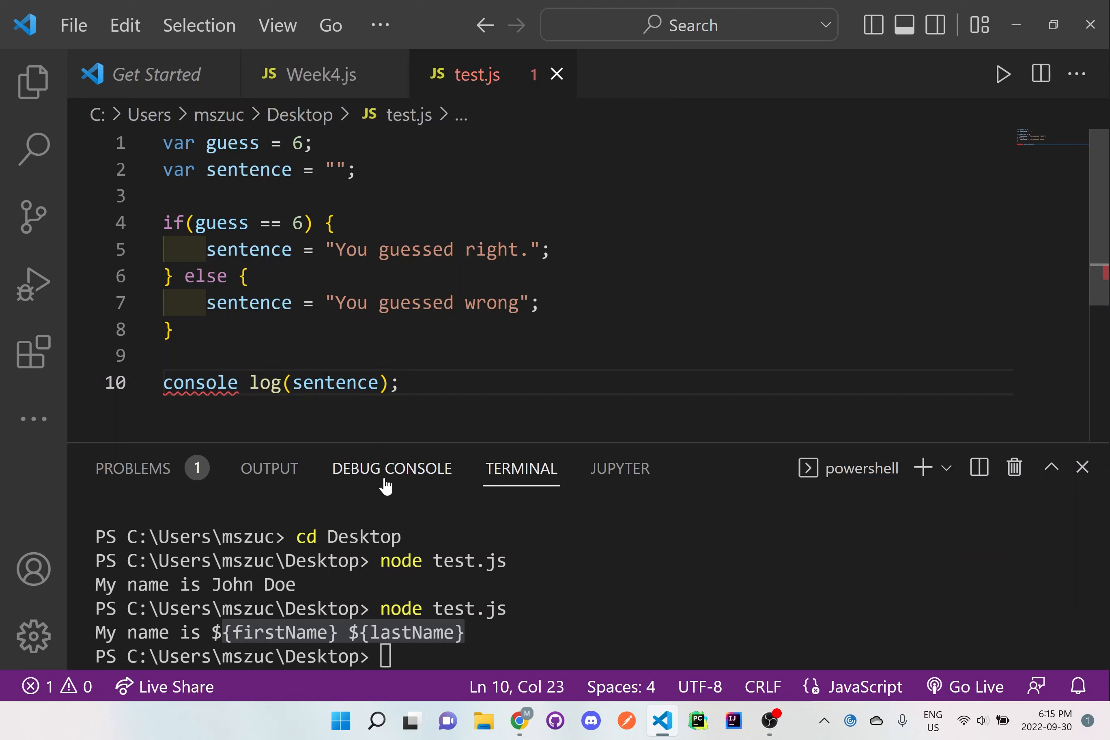
{"action": "type", "text": "."}
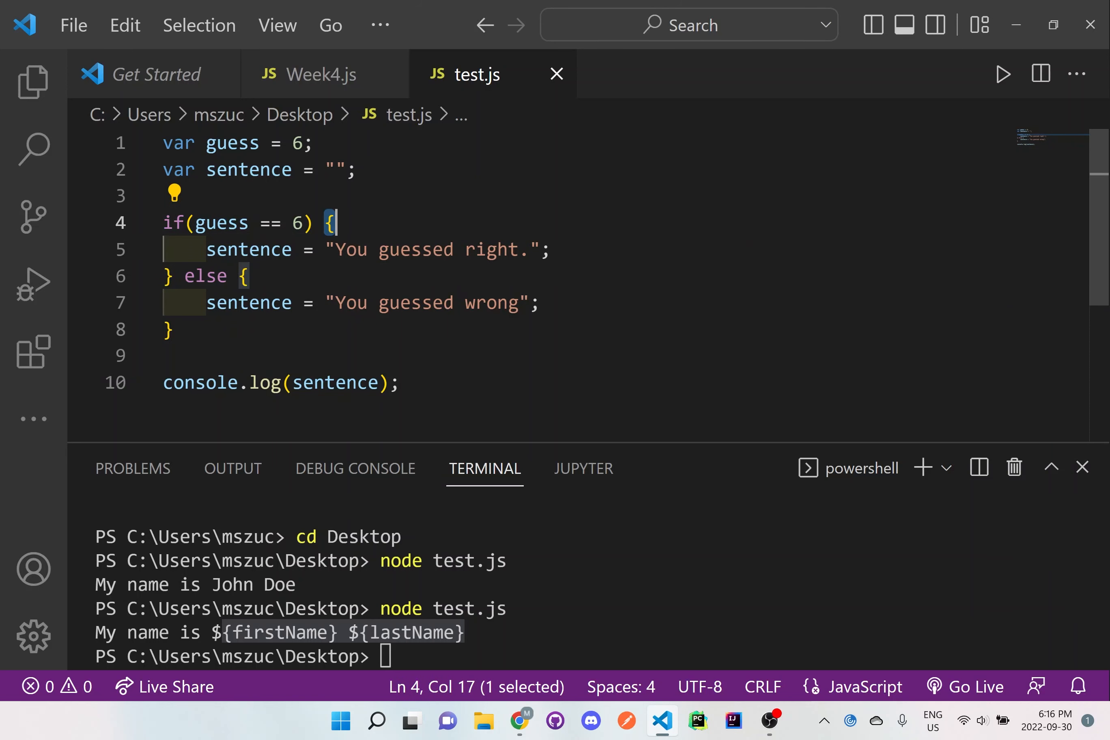
{"action": "left_click_drag", "start_coordinate": [340, 222], "coordinate": [165, 275]}
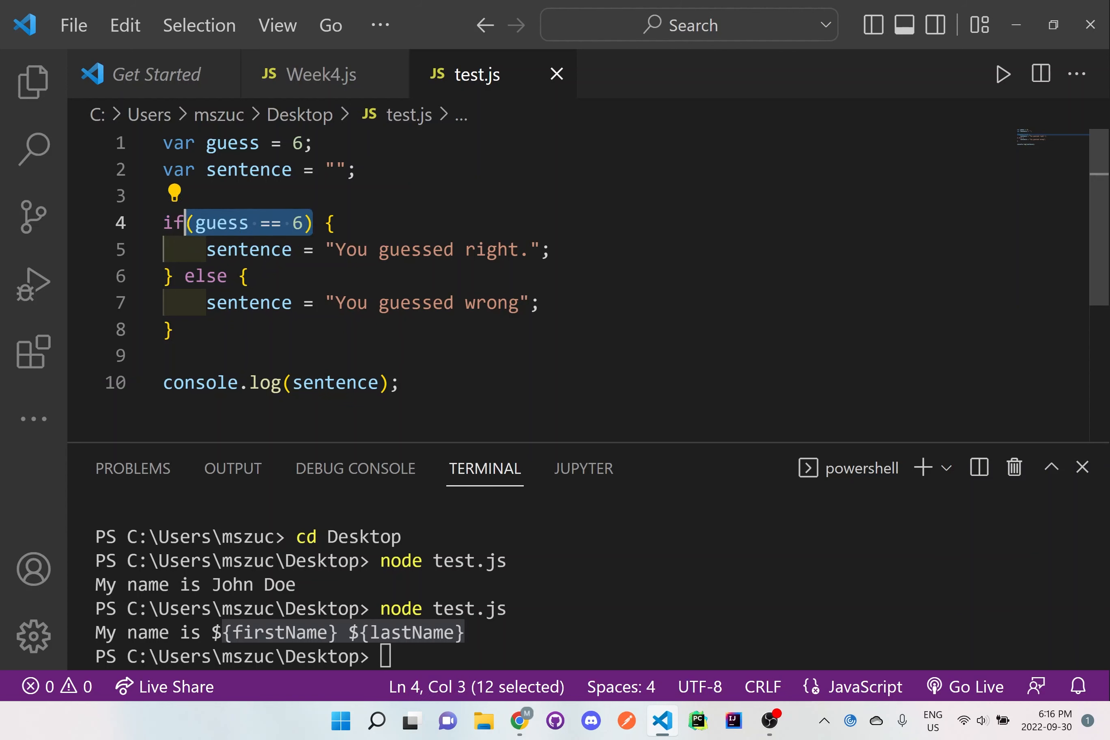
{"action": "double_click", "coordinate": [206, 276]}
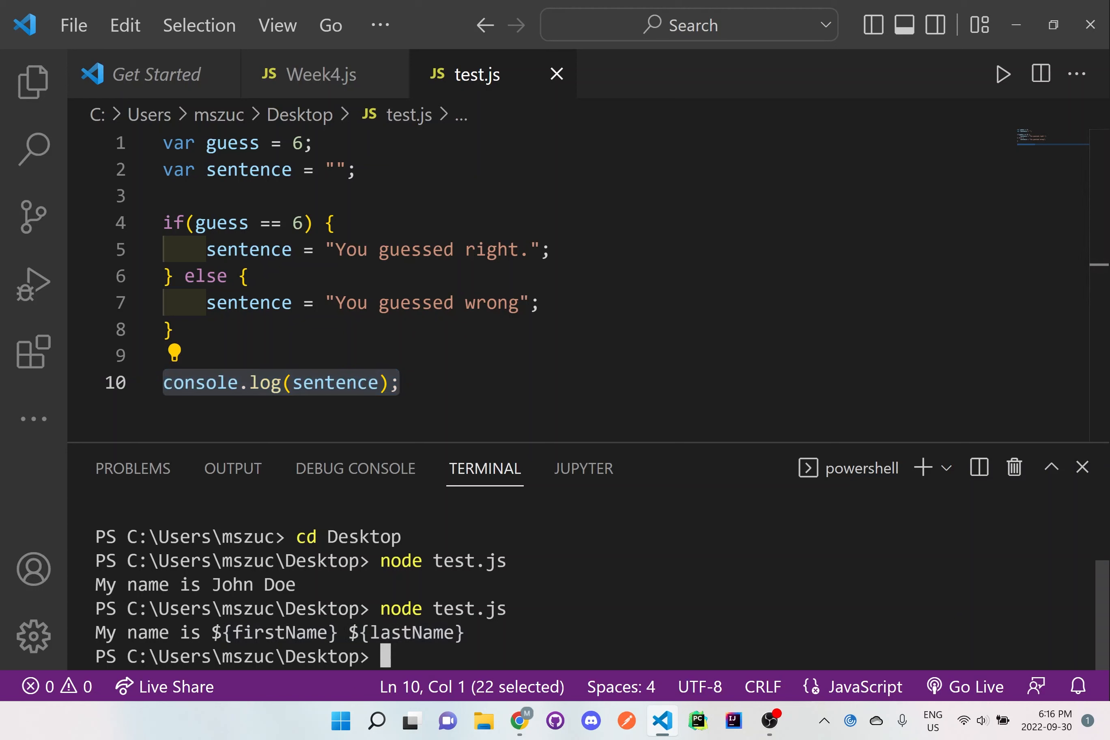
- Run node test.js in the terminal so it prints "You guessed right."
{"action": "type", "text": "console.lo"}
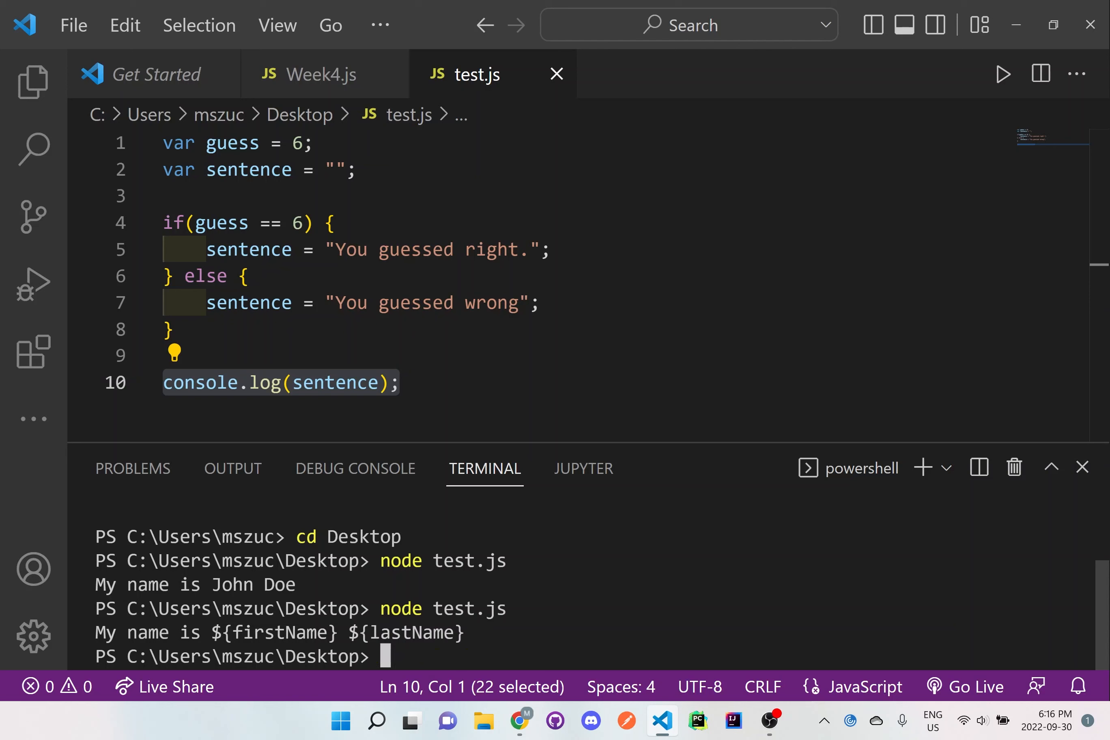
{"action": "type", "text": "node test.j"}
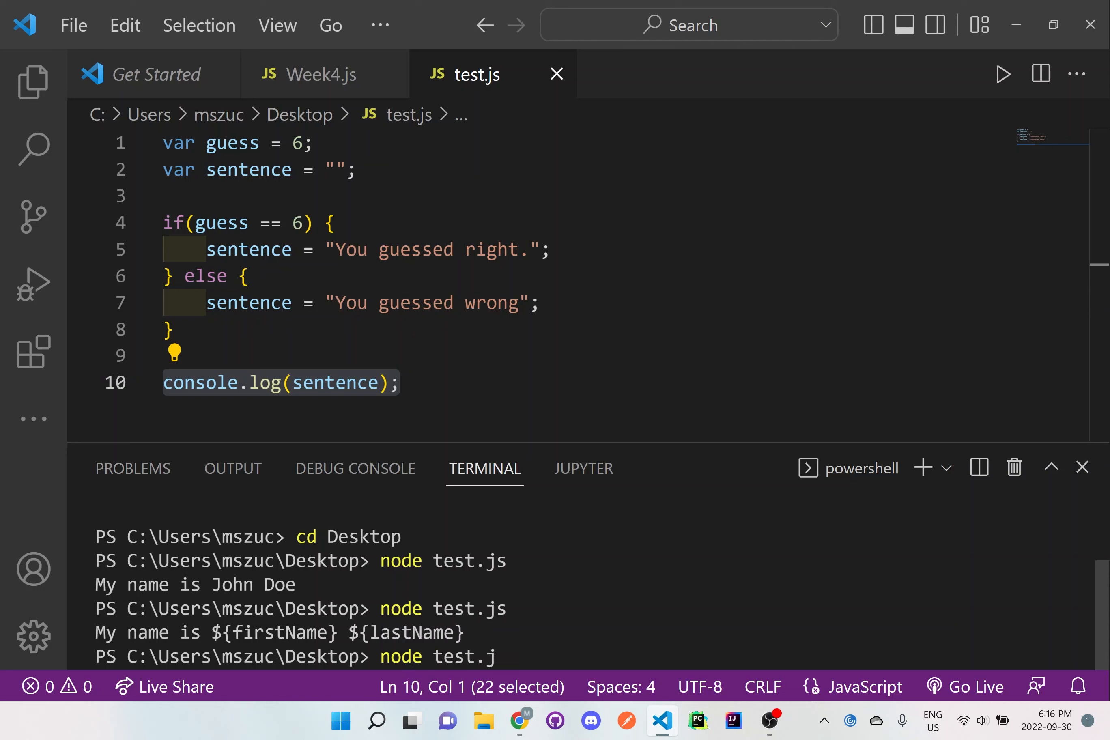
{"action": "key", "text": "Enter"}
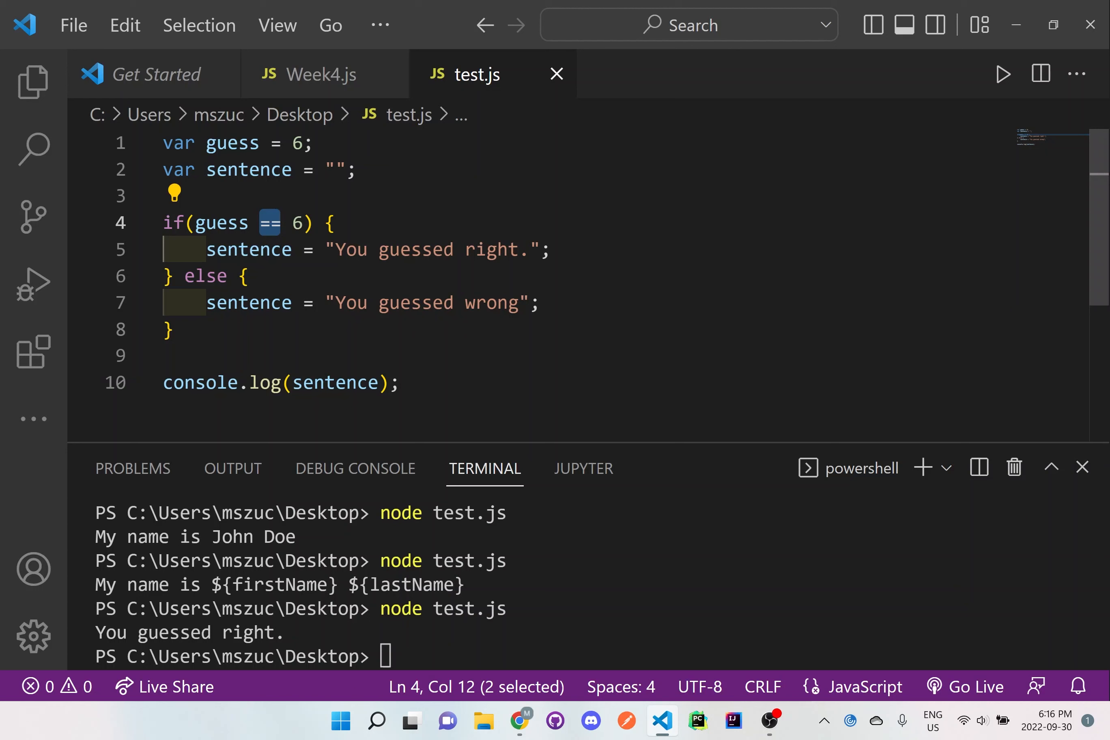
{"action": "left_click", "coordinate": [285, 222]}
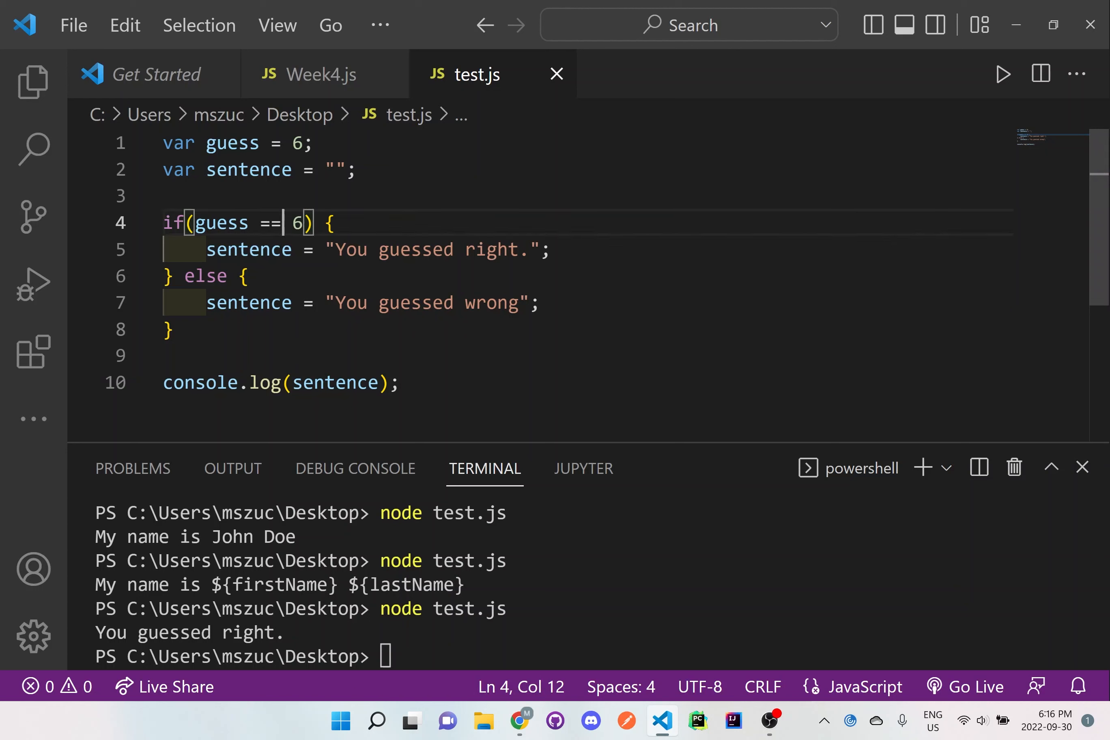
- Change the condition to guess == 7 and rerun to print "You guessed wrong"
{"action": "type", "text": "7"}
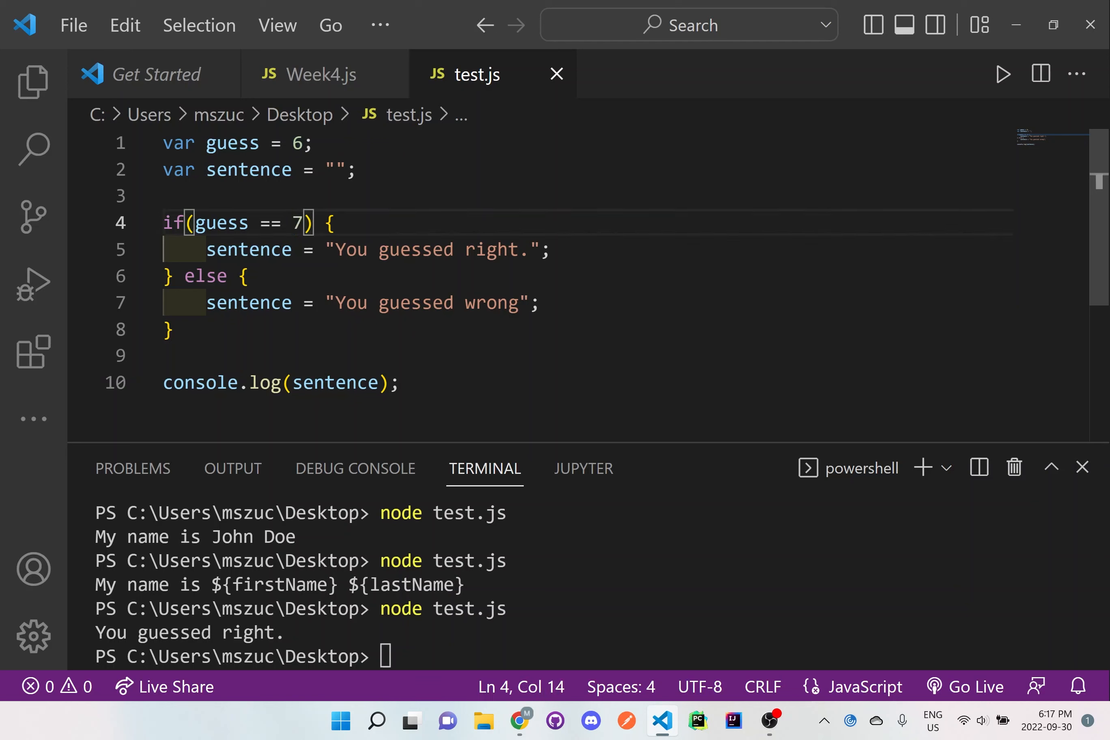
{"action": "left_click", "coordinate": [306, 142]}
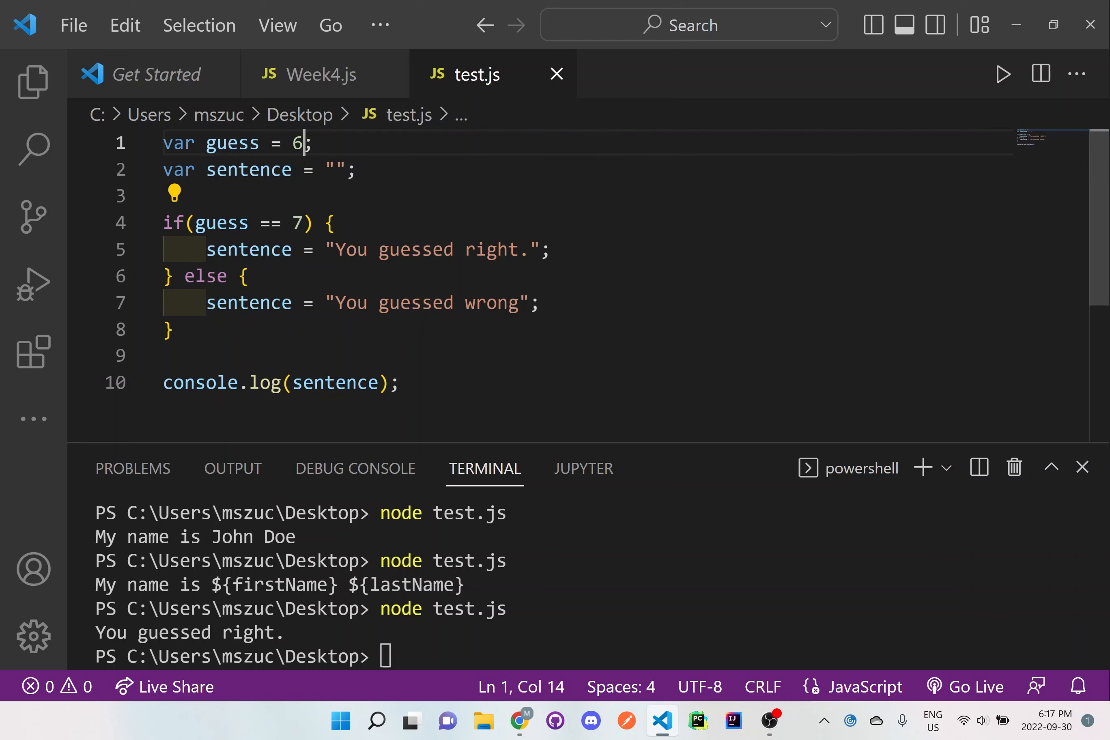
{"action": "double_click", "coordinate": [297, 223]}
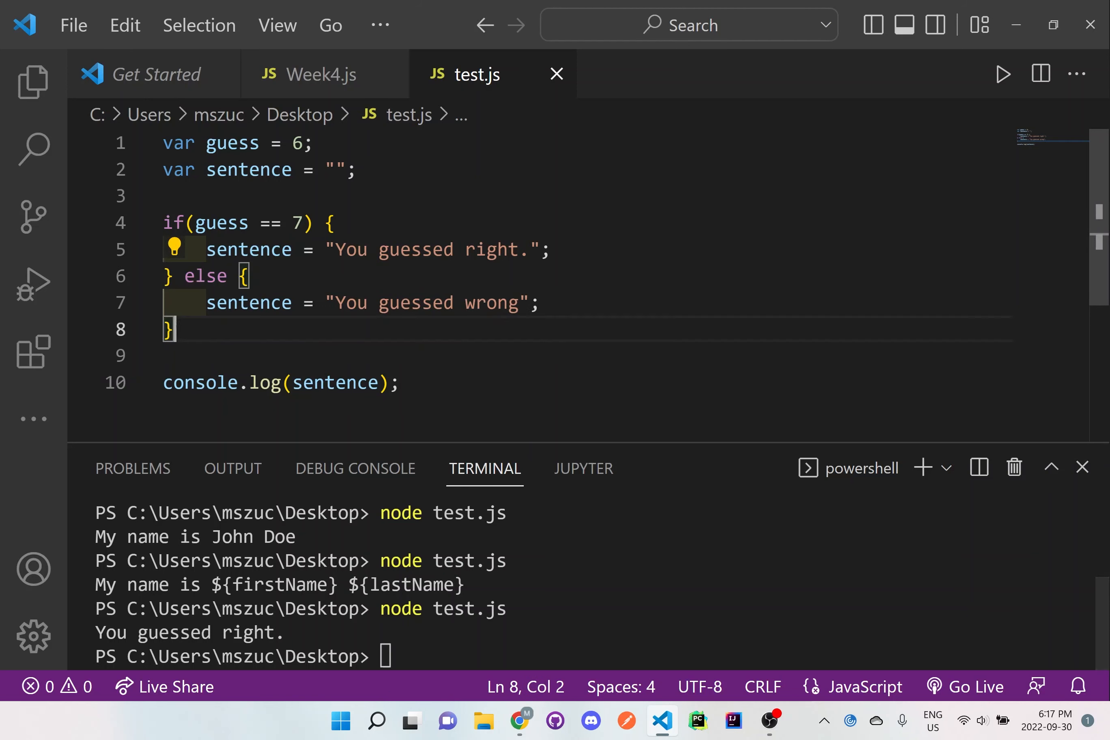
{"action": "key", "text": "Enter"}
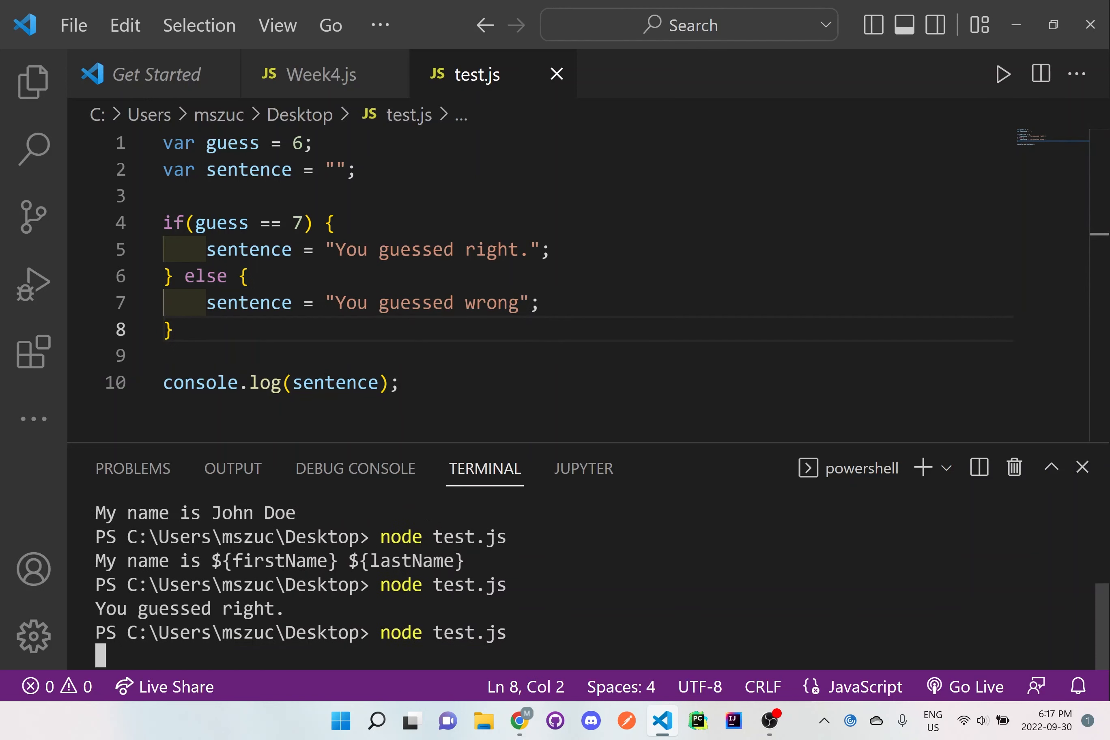
{"action": "key", "text": "Enter"}
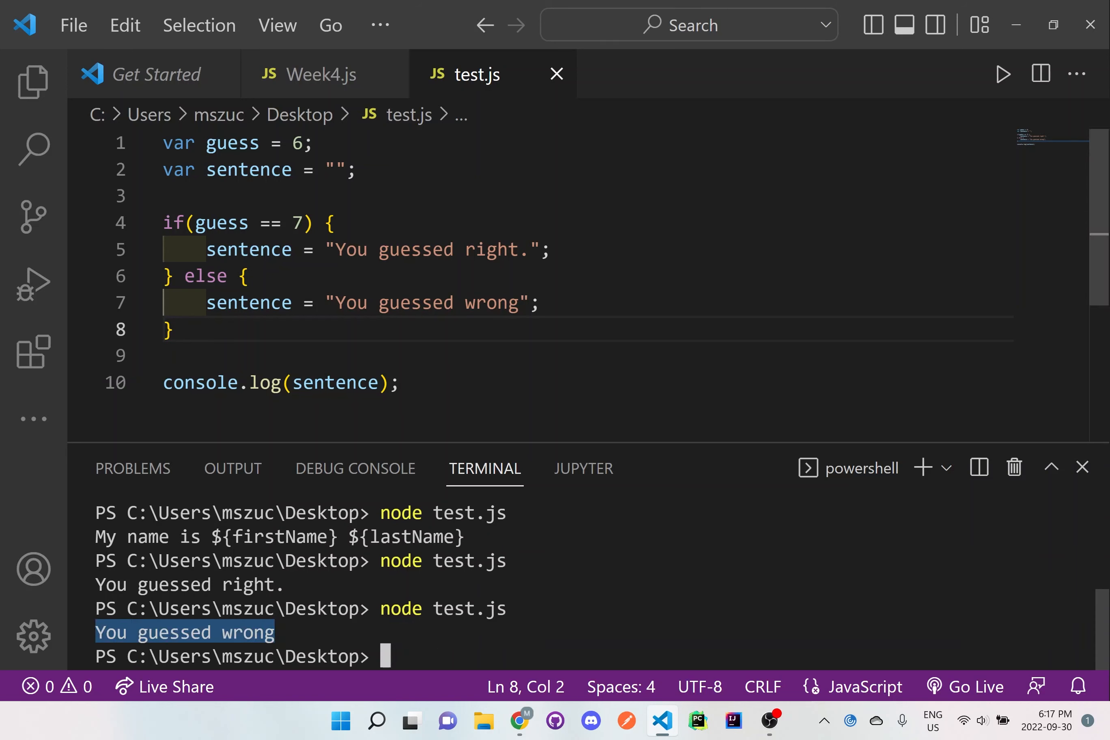
- Put the condition's comparison value back to 6
{"action": "double_click", "coordinate": [297, 223]}
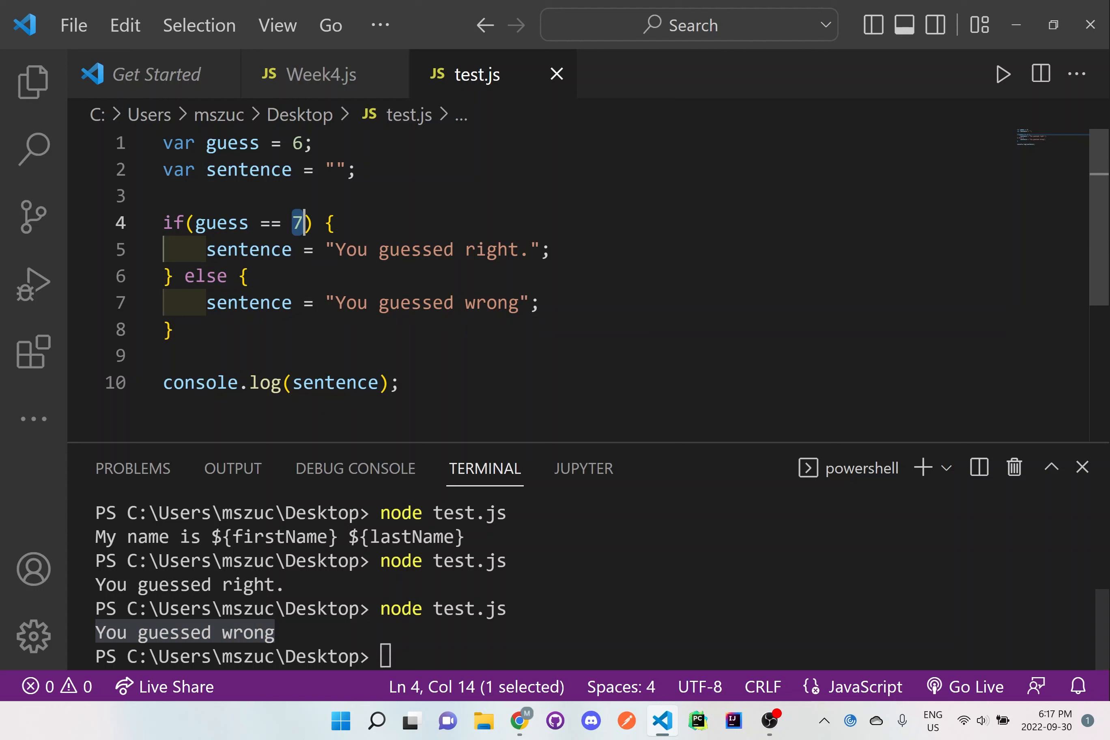
{"action": "type", "text": "6"}
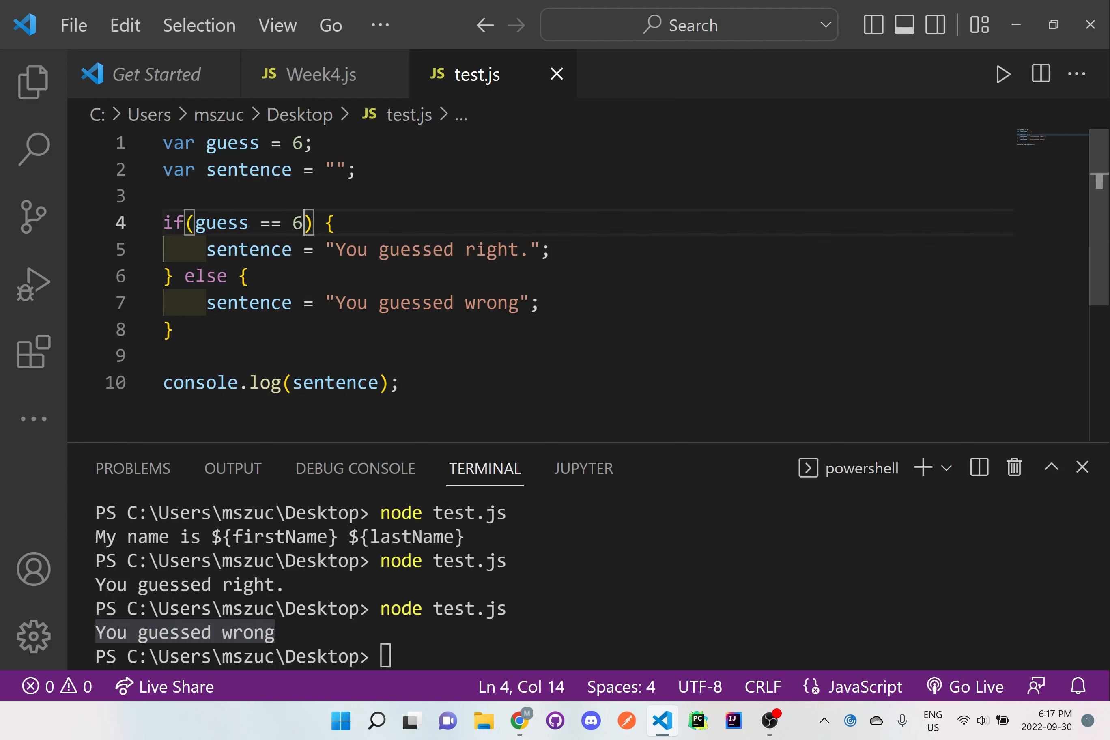
- Try guess > 6 to print "You guessed wrong", then restore the == comparison
{"action": "double_click", "coordinate": [297, 224]}
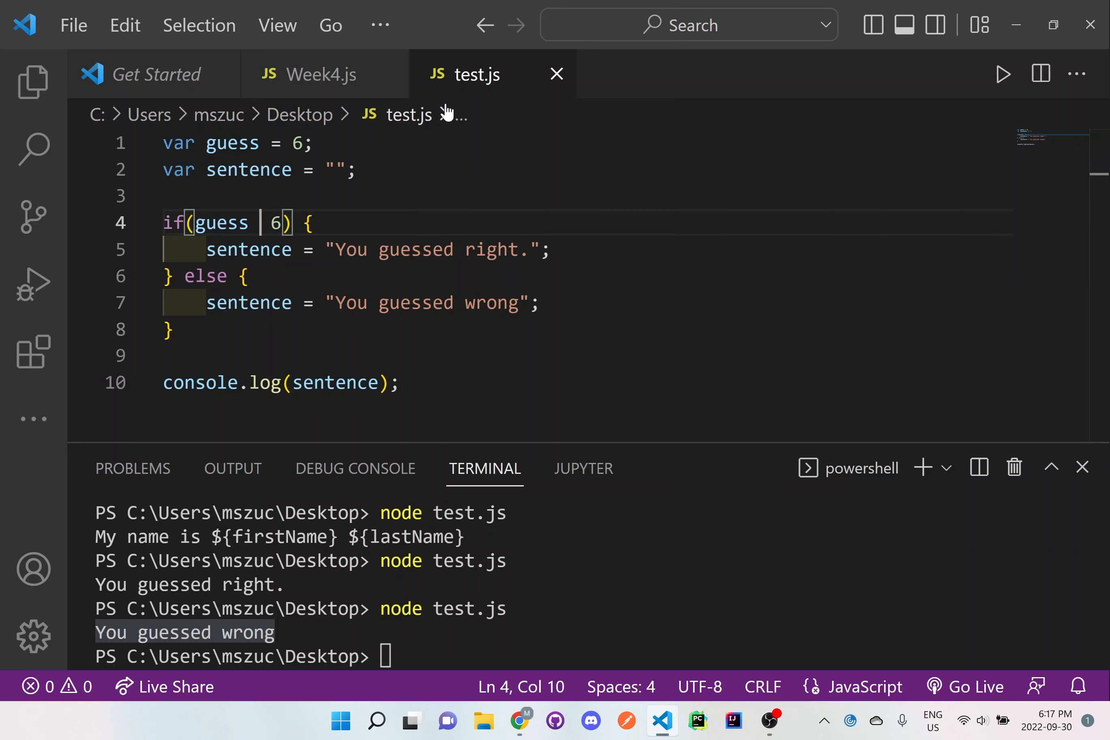
{"action": "type", "text": ">"}
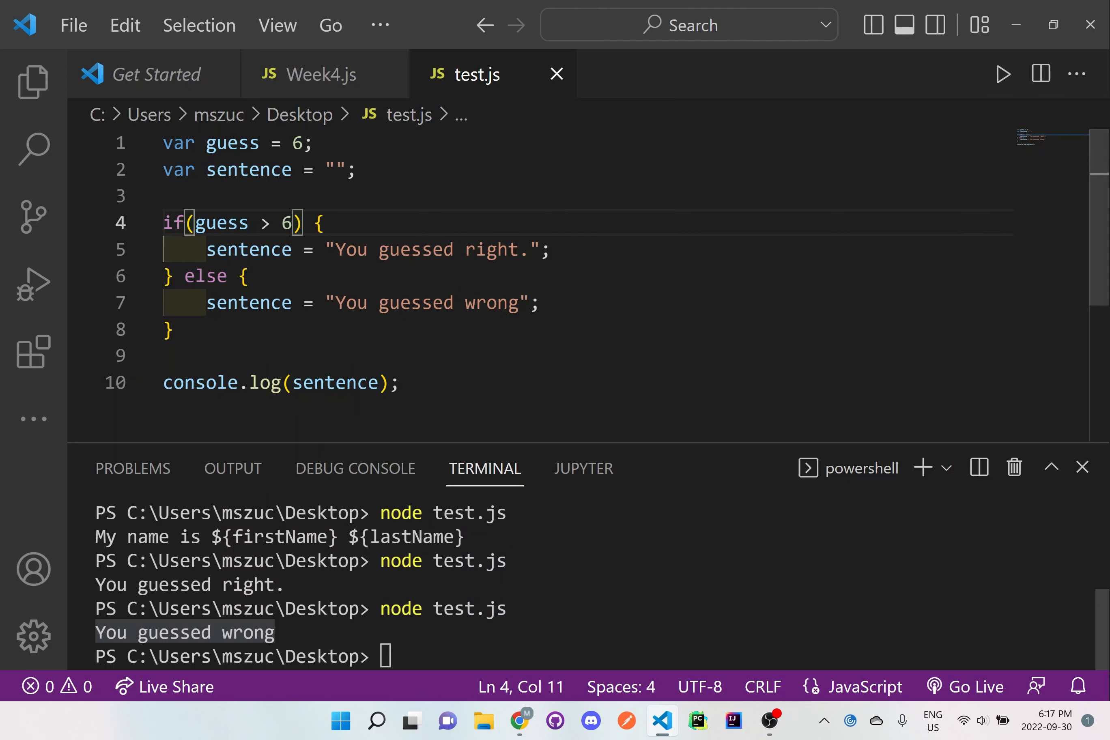
{"action": "key", "text": "Enter"}
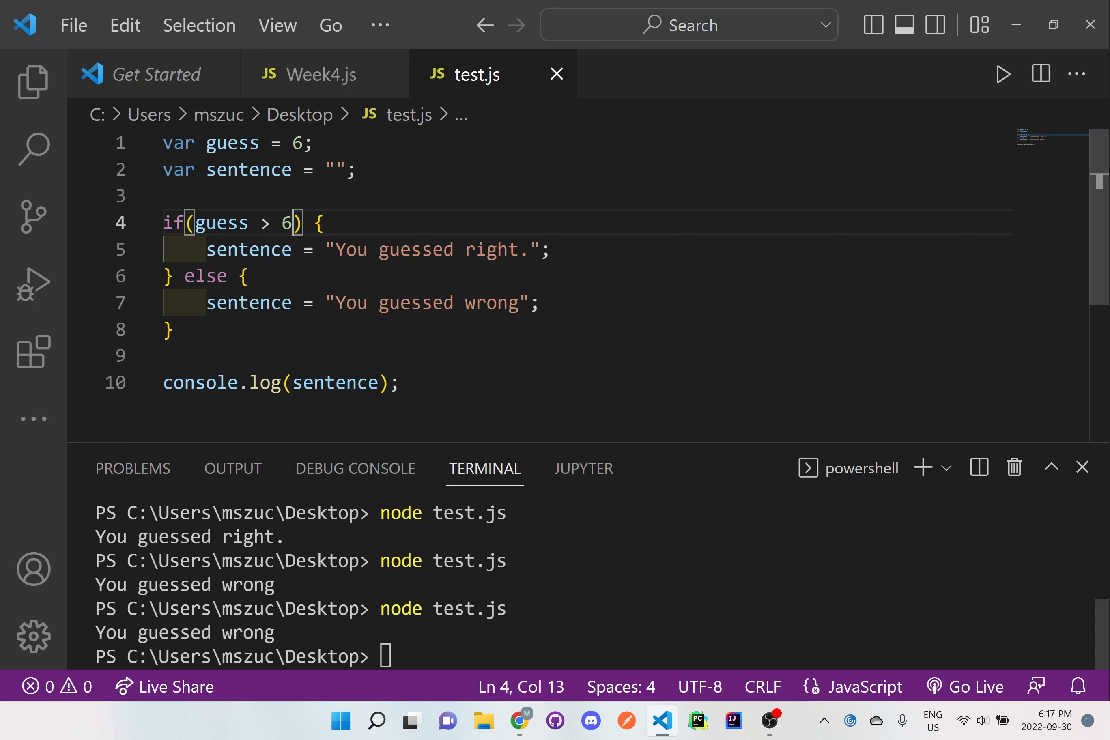
{"action": "double_click", "coordinate": [285, 223]}
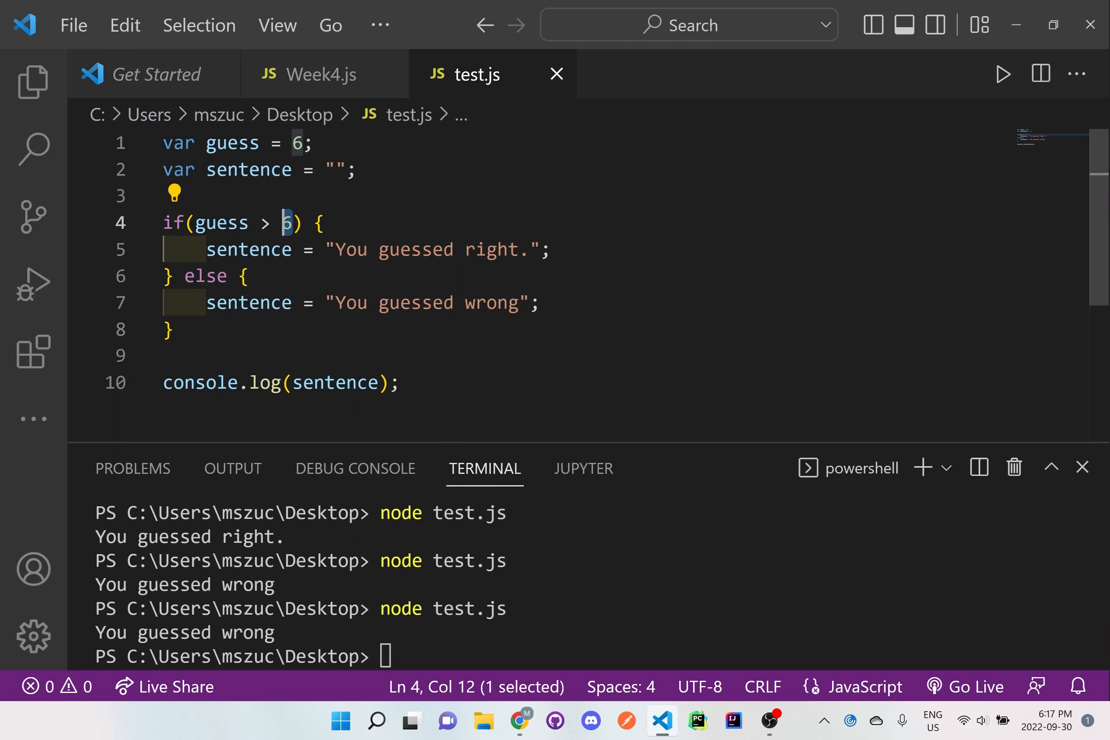
{"action": "type", "text": "=="}
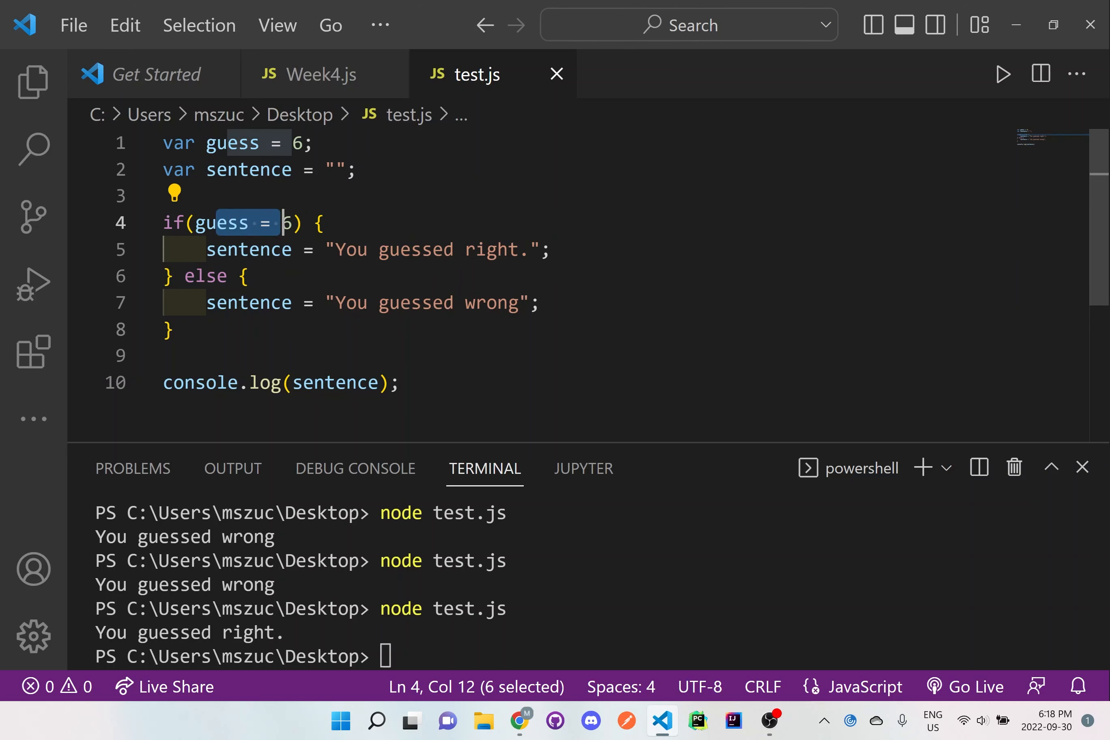
- Run node test.js with the single-equals condition guess = 6, printing "You guessed right."
{"action": "left_click", "coordinate": [356, 303]}
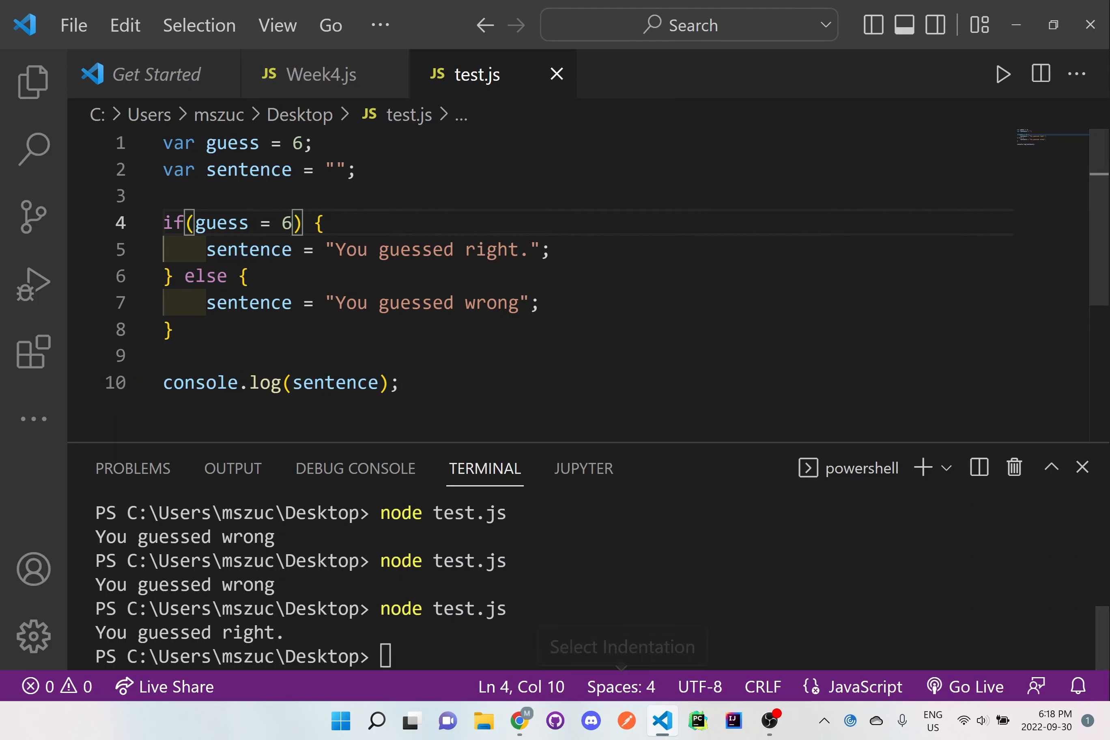
{"action": "type", "text": "node test.js"}
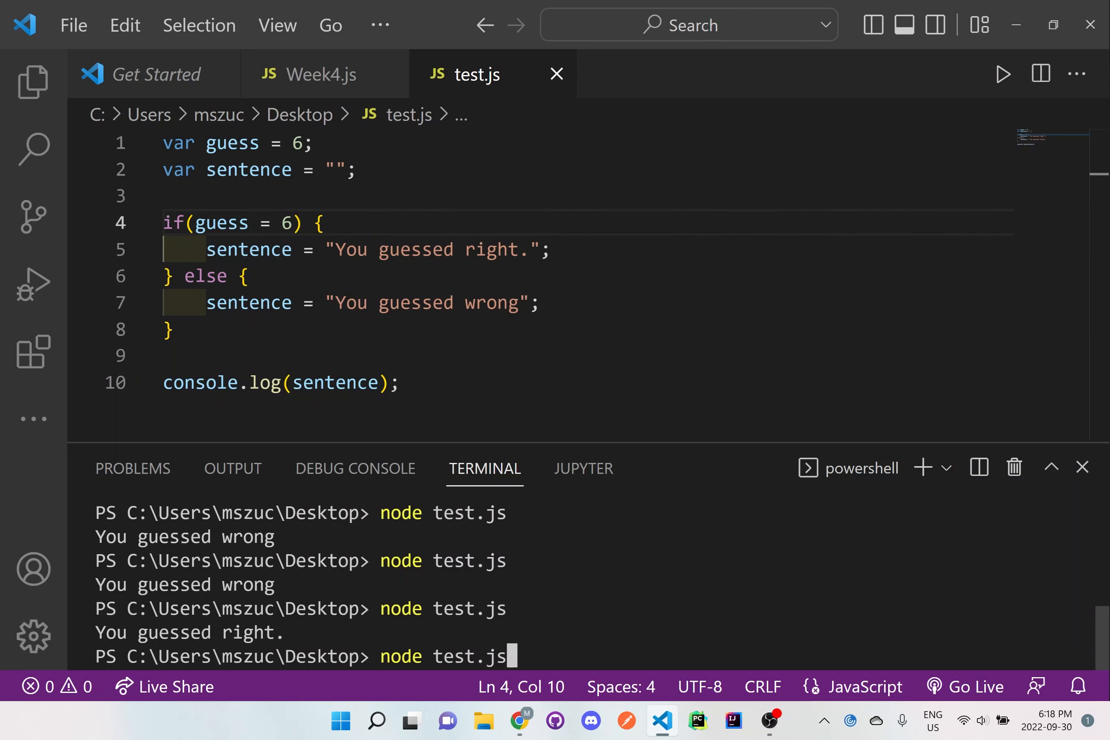
{"action": "key", "text": "Enter"}
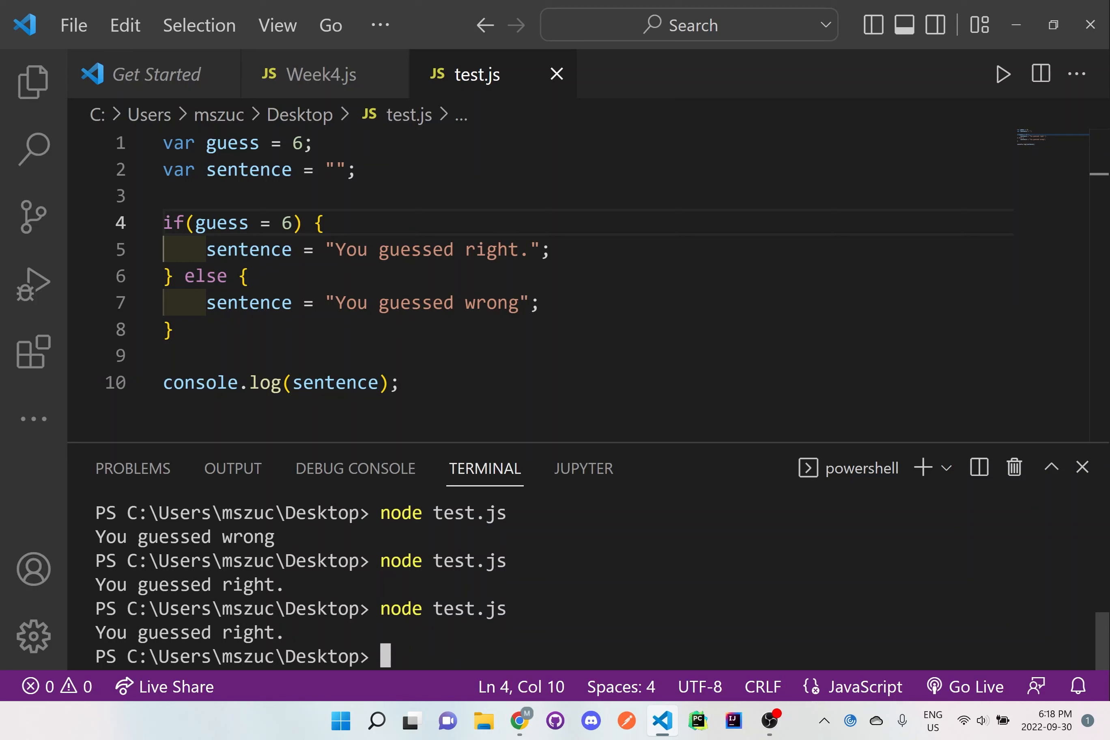
{"action": "double_click", "coordinate": [189, 632]}
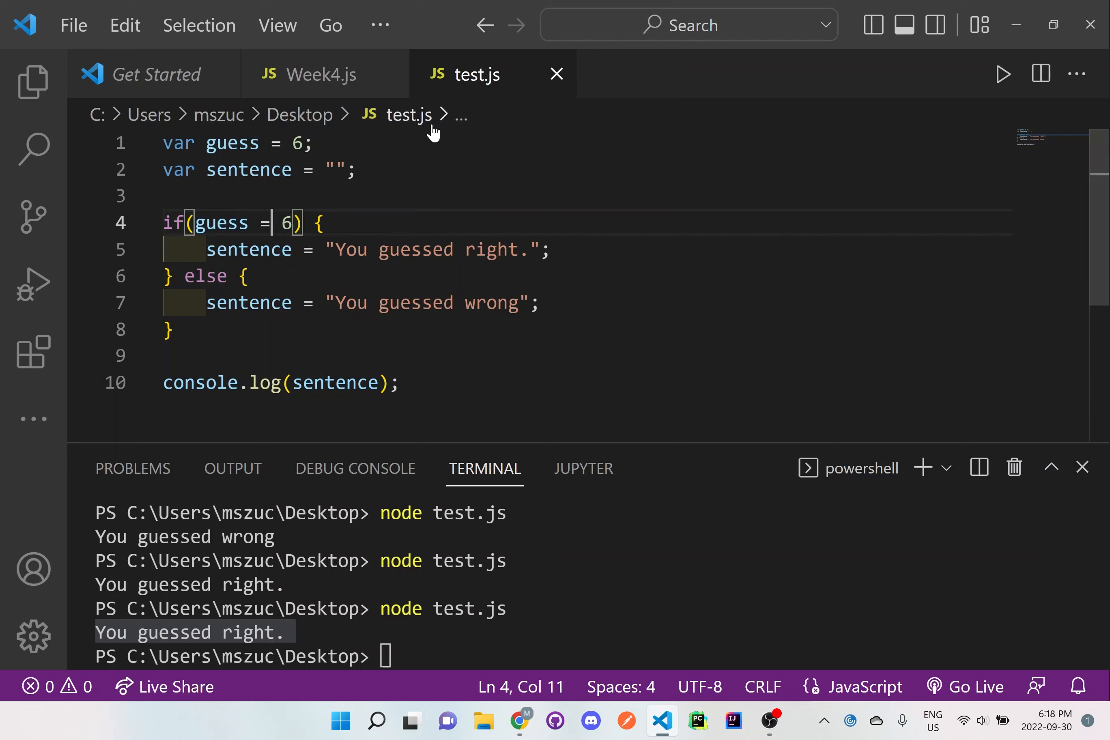
- Restore if(guess == 6) and highlight the condition and the whole if/else block
{"action": "type", "text": "="}
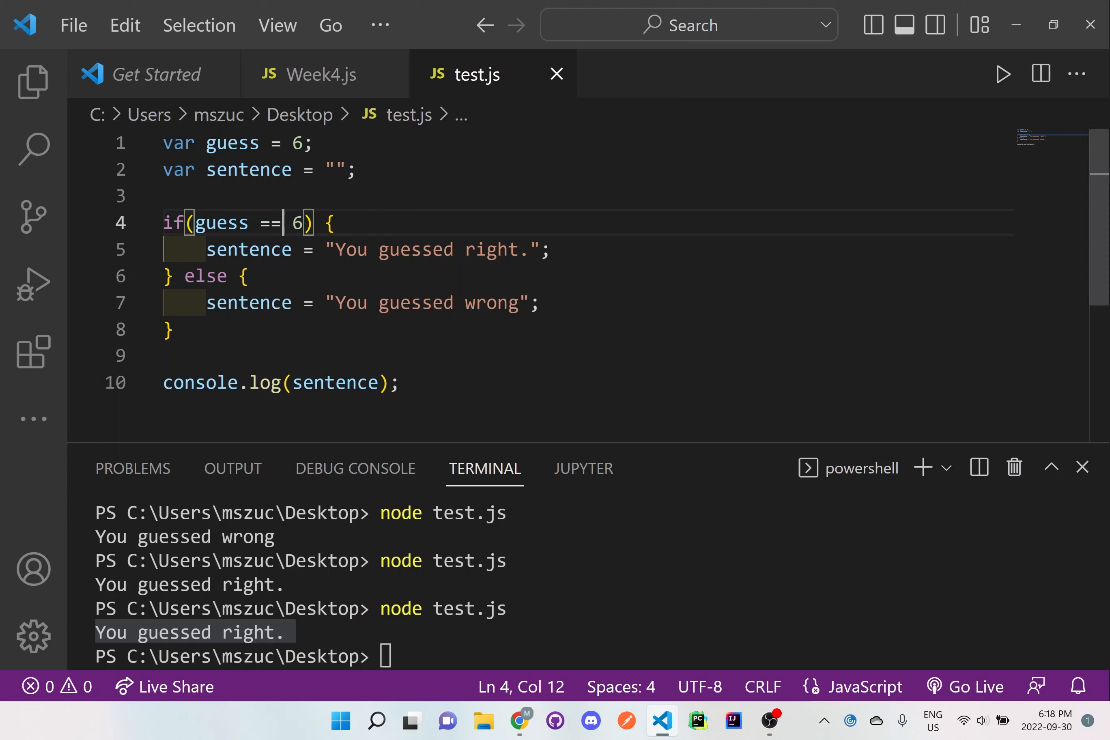
{"action": "left_click_drag", "start_coordinate": [297, 222], "coordinate": [204, 223]}
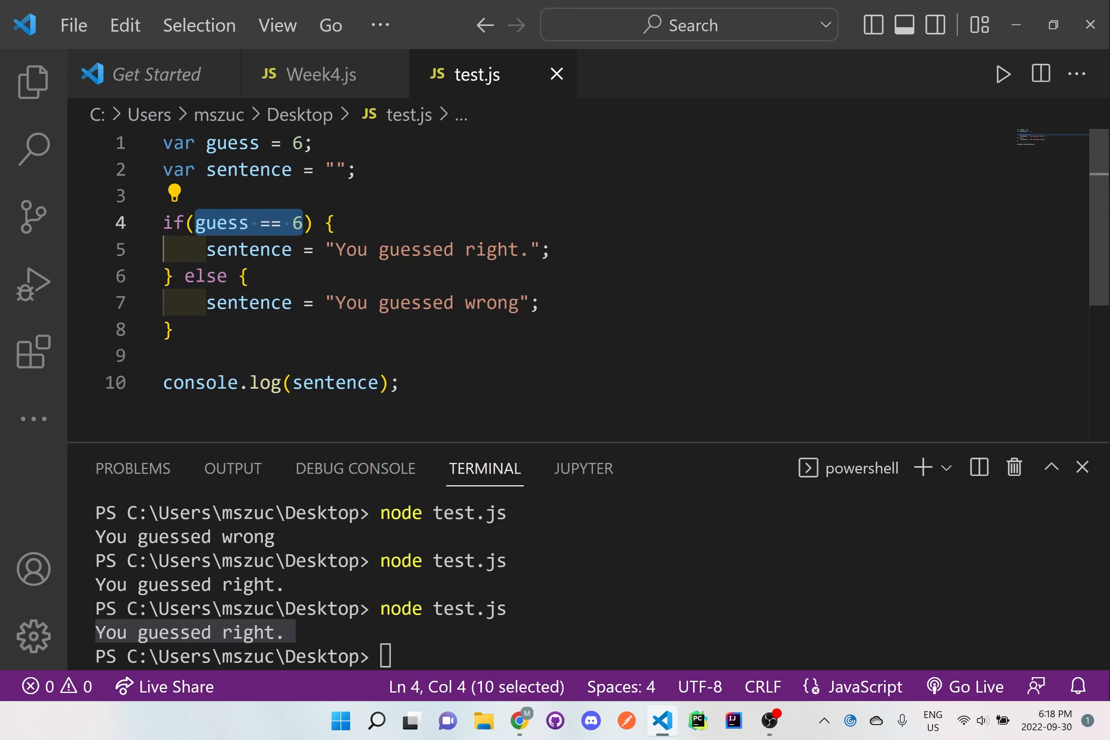
{"action": "left_click_drag", "start_coordinate": [164, 223], "coordinate": [171, 329]}
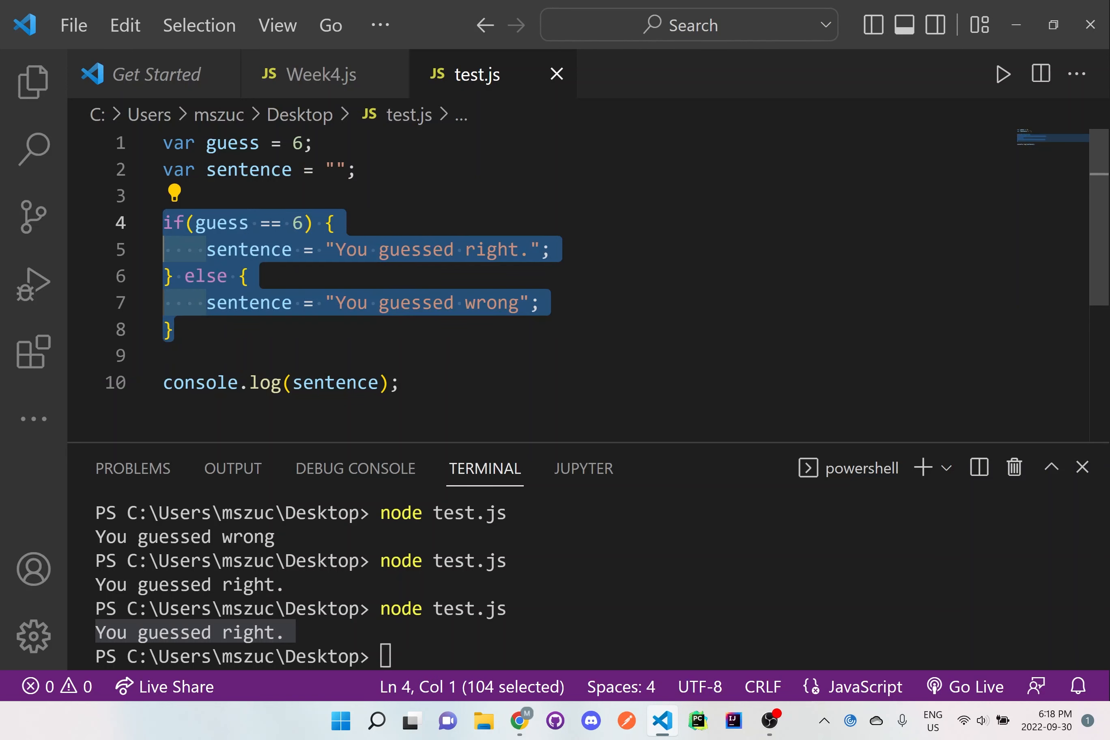